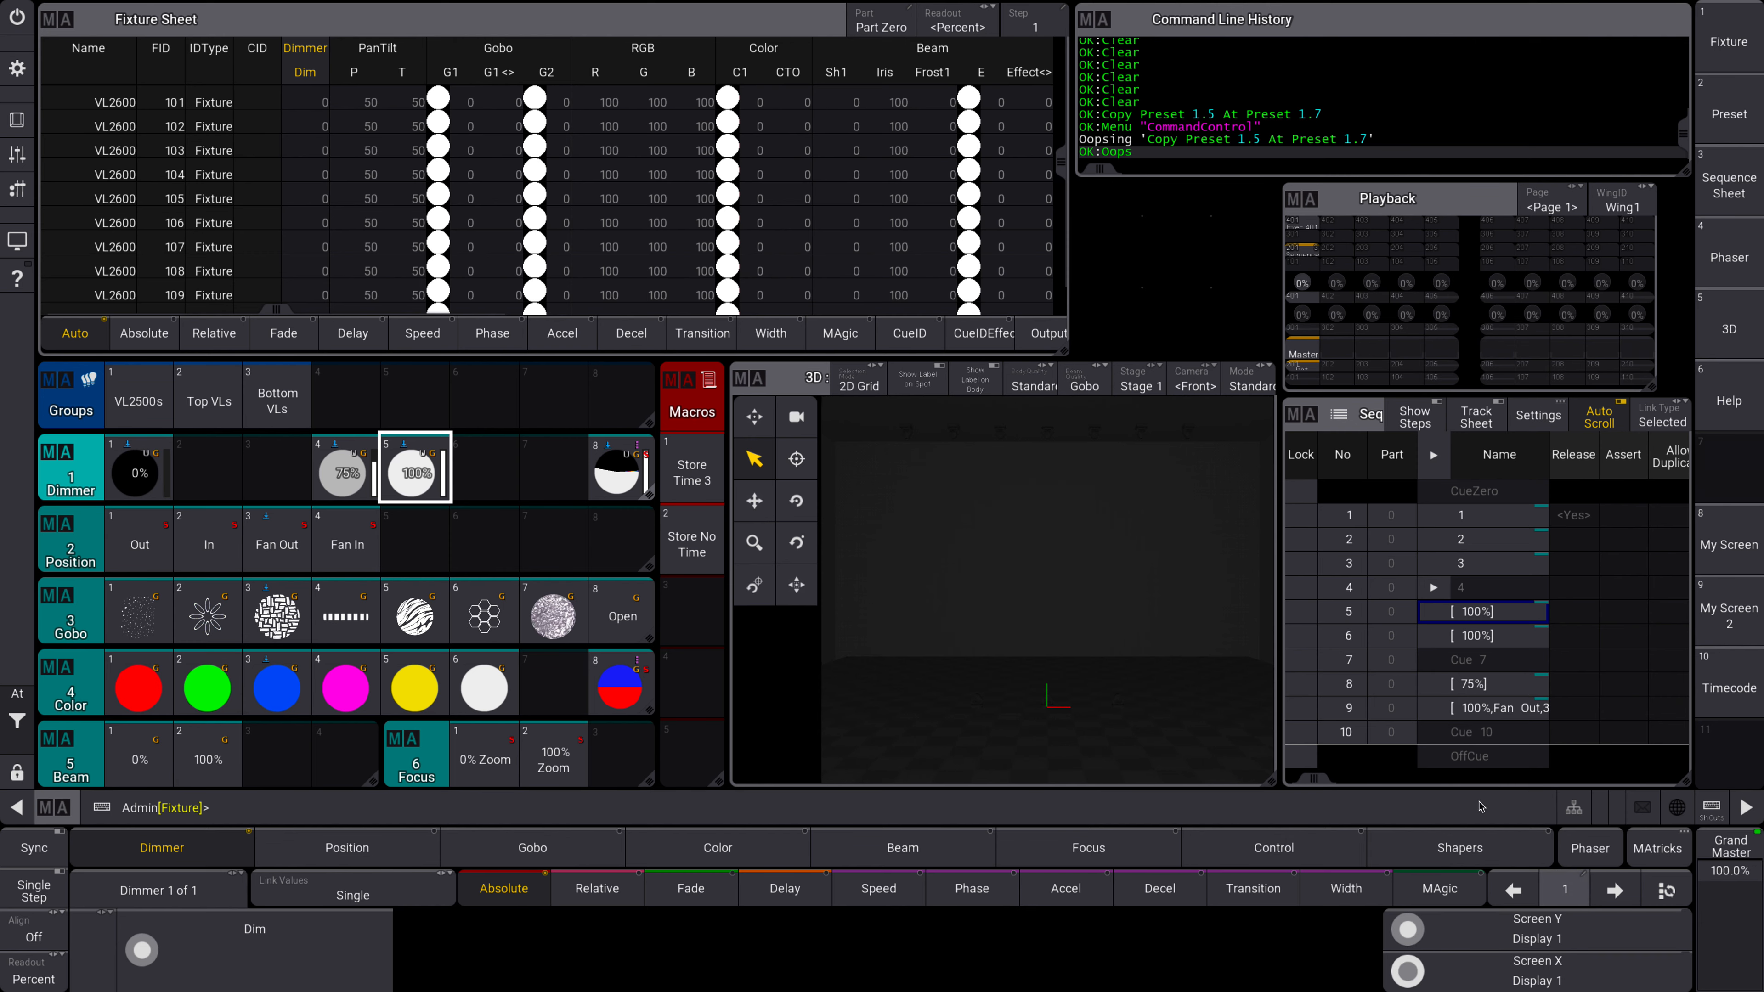
{"action": "mouse_move", "coordinate": [411, 487]}
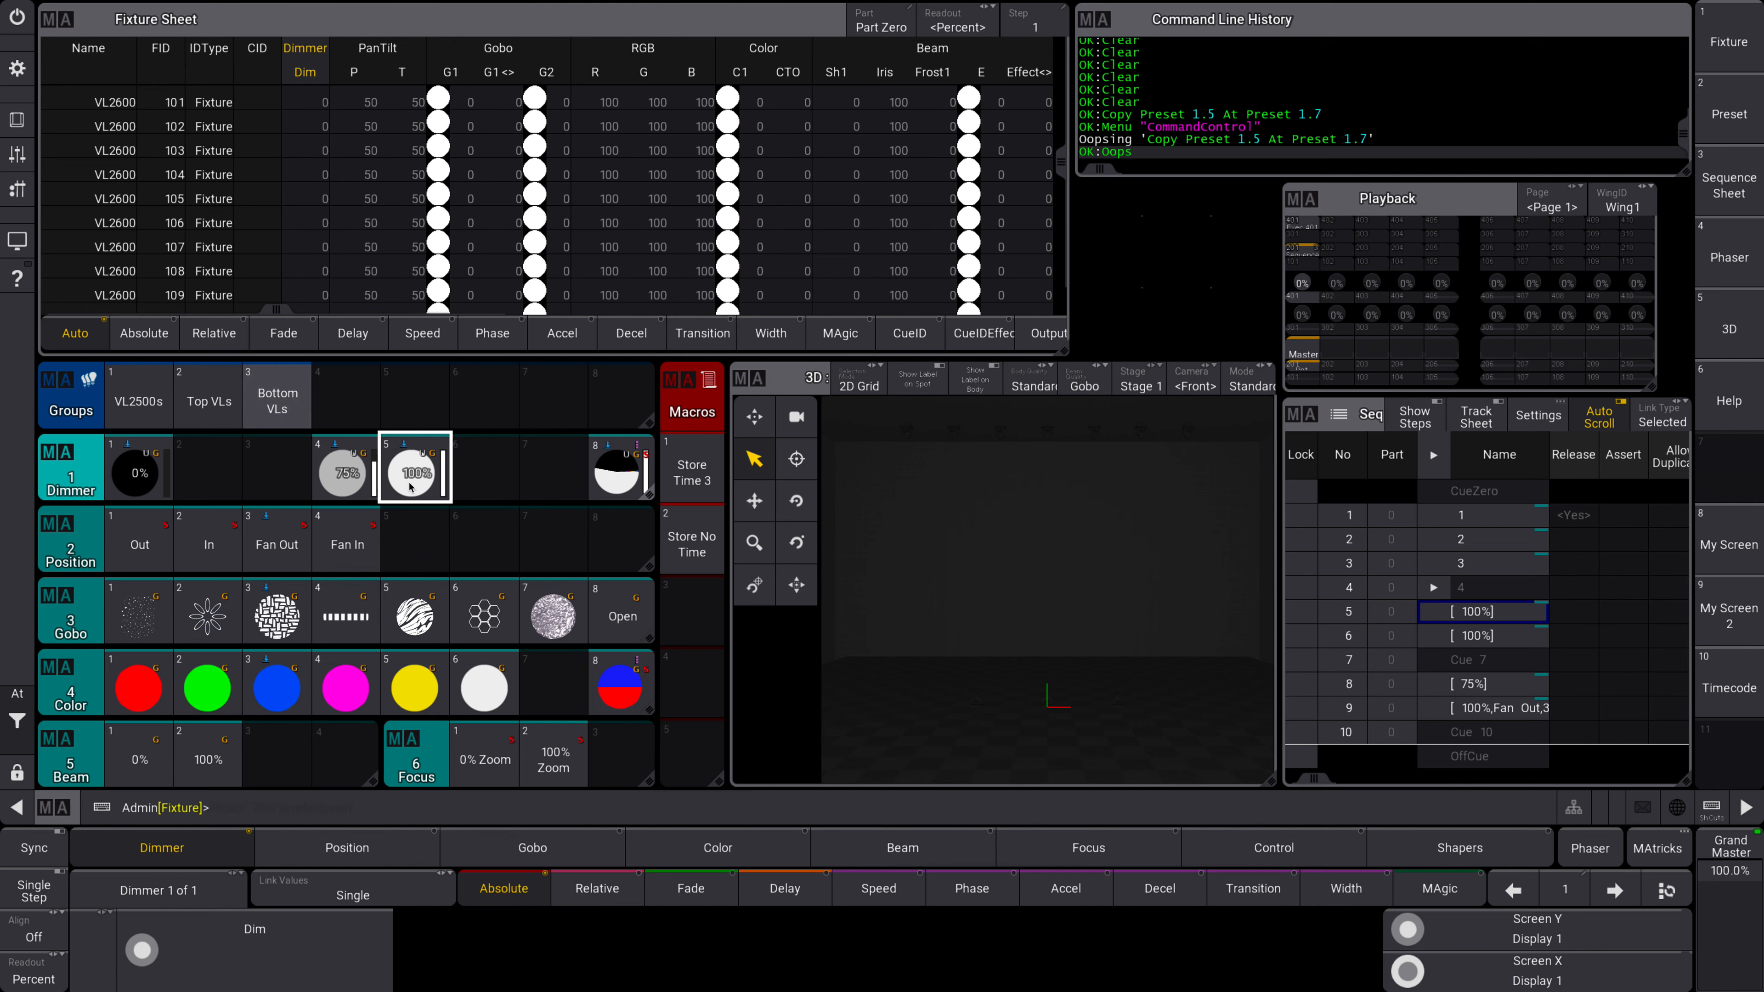
- Pick up the fixtures stored in Preset 1.5 (100% dimmer) via SelFix
{"action": "left_click", "coordinate": [622, 616]}
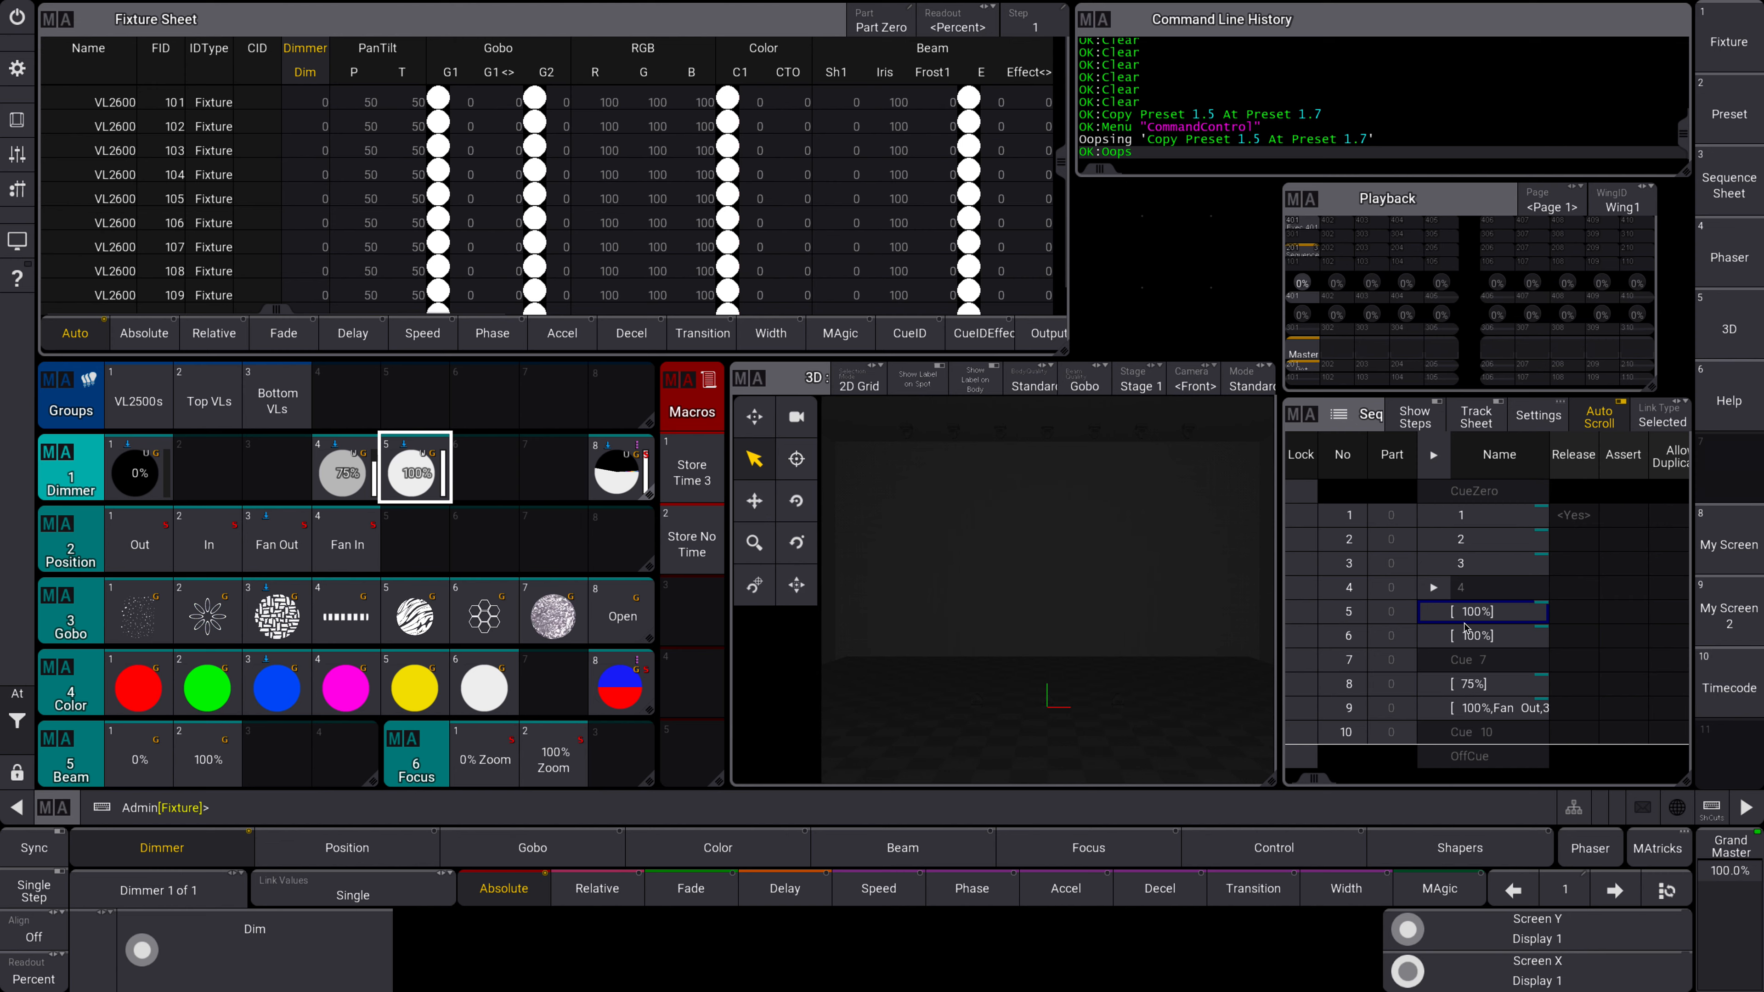
{"action": "mouse_move", "coordinate": [1566, 323]}
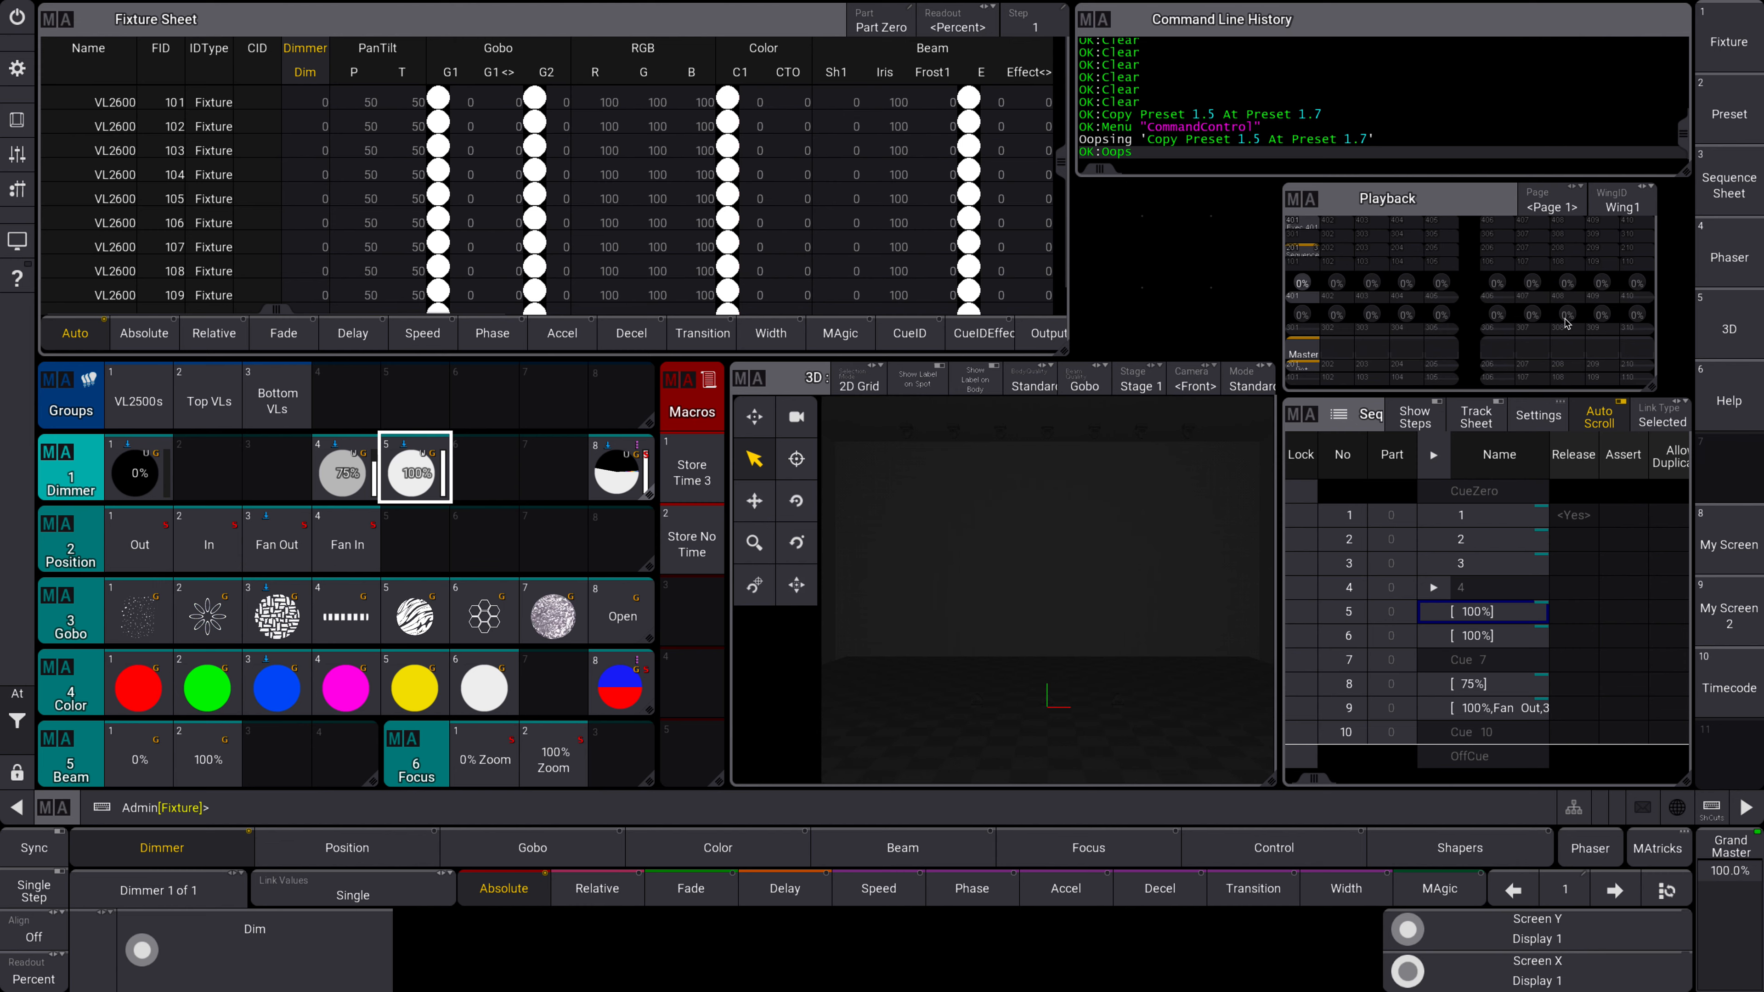
{"action": "mouse_move", "coordinate": [483, 380]}
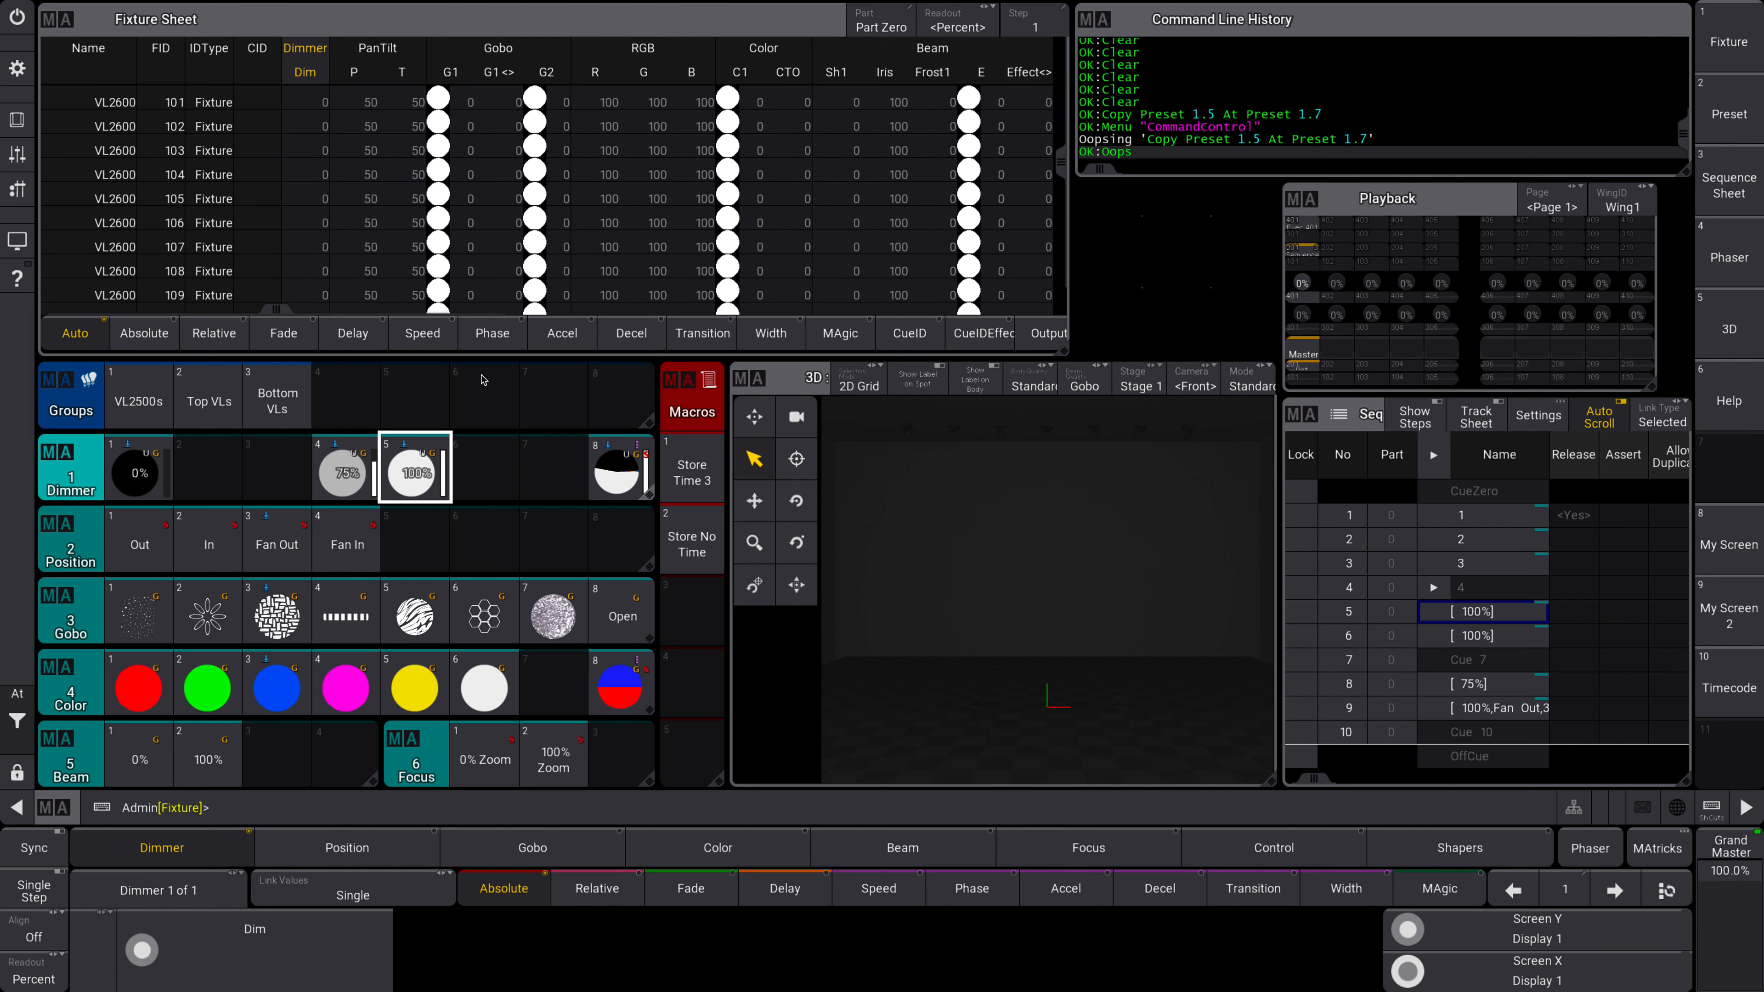
{"action": "left_click", "coordinate": [414, 474]}
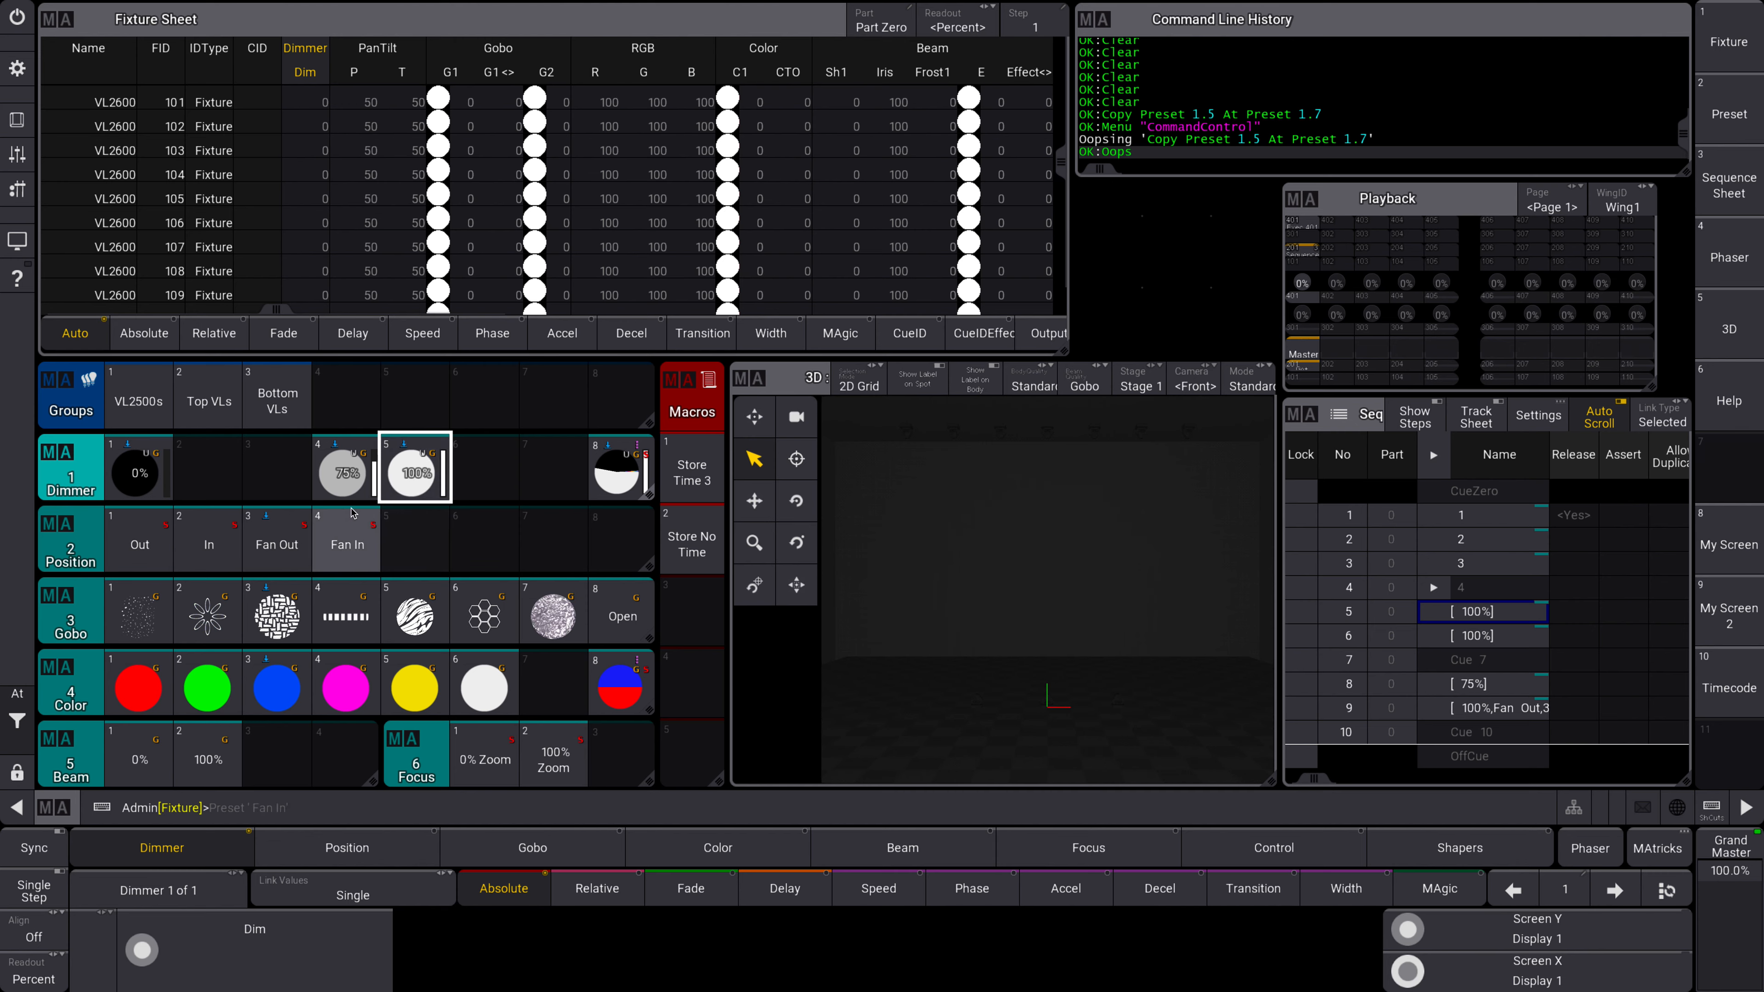
{"action": "left_click", "coordinate": [414, 473]}
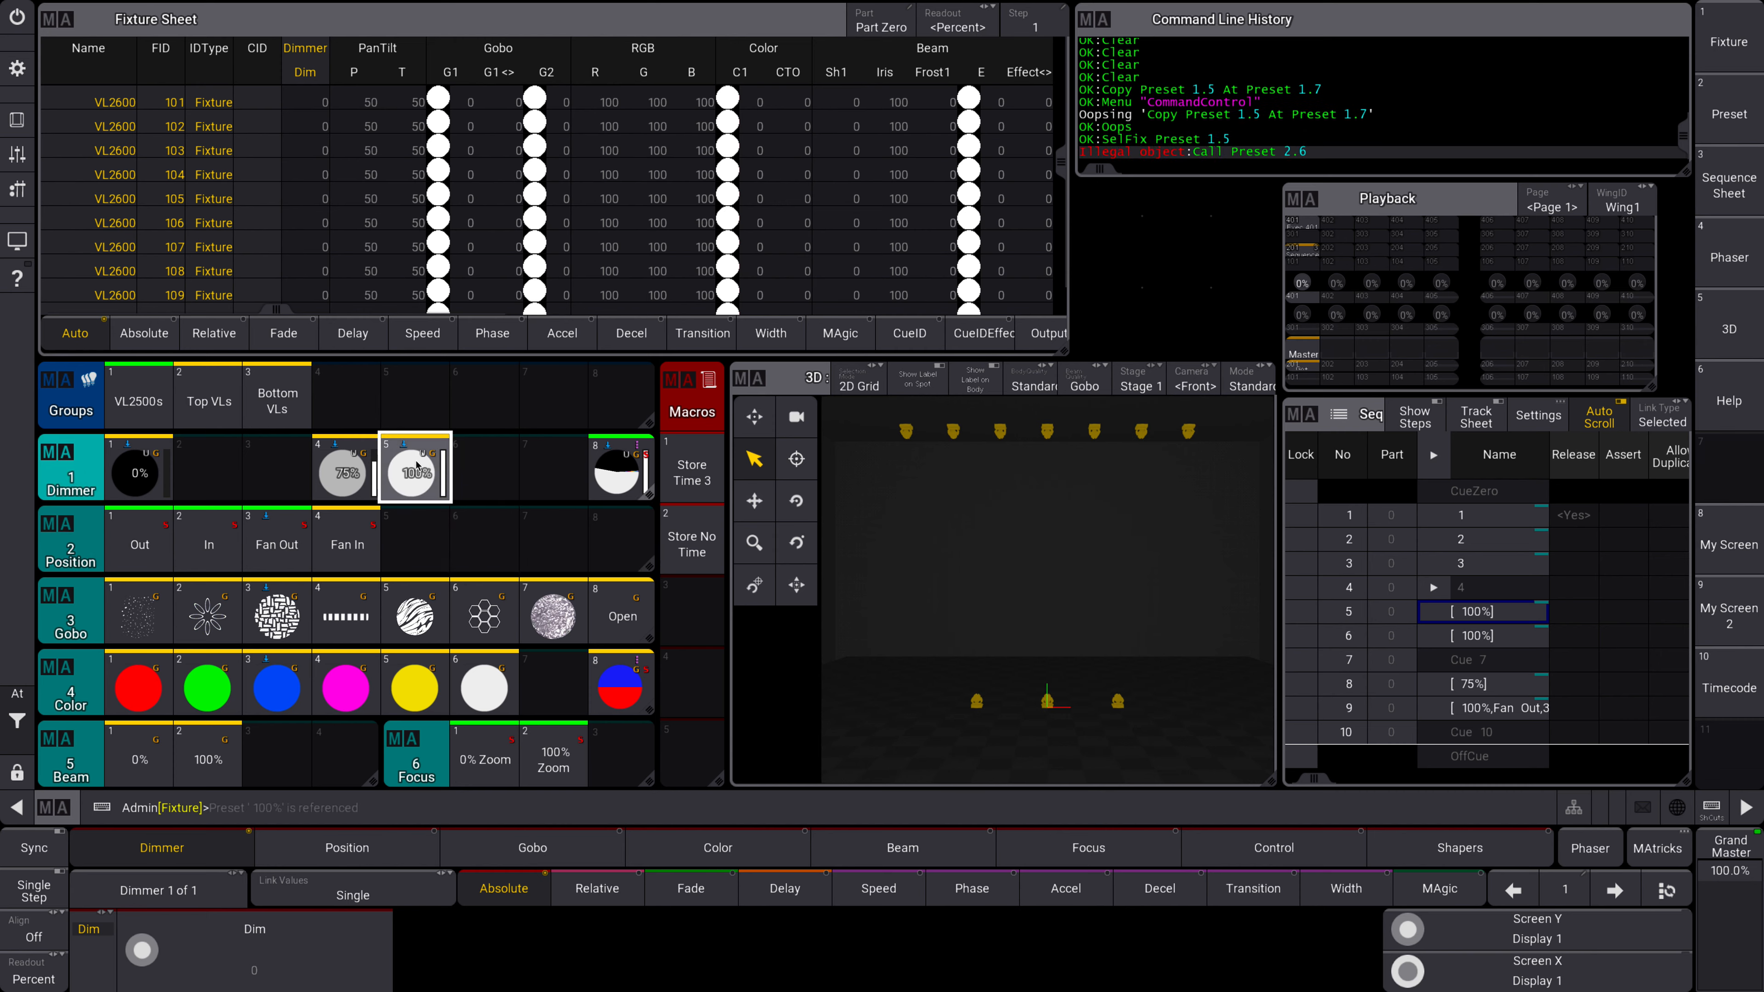
- Bring up the Move option for the 100% dimmer preset in slot 5
{"action": "right_click", "coordinate": [415, 474]}
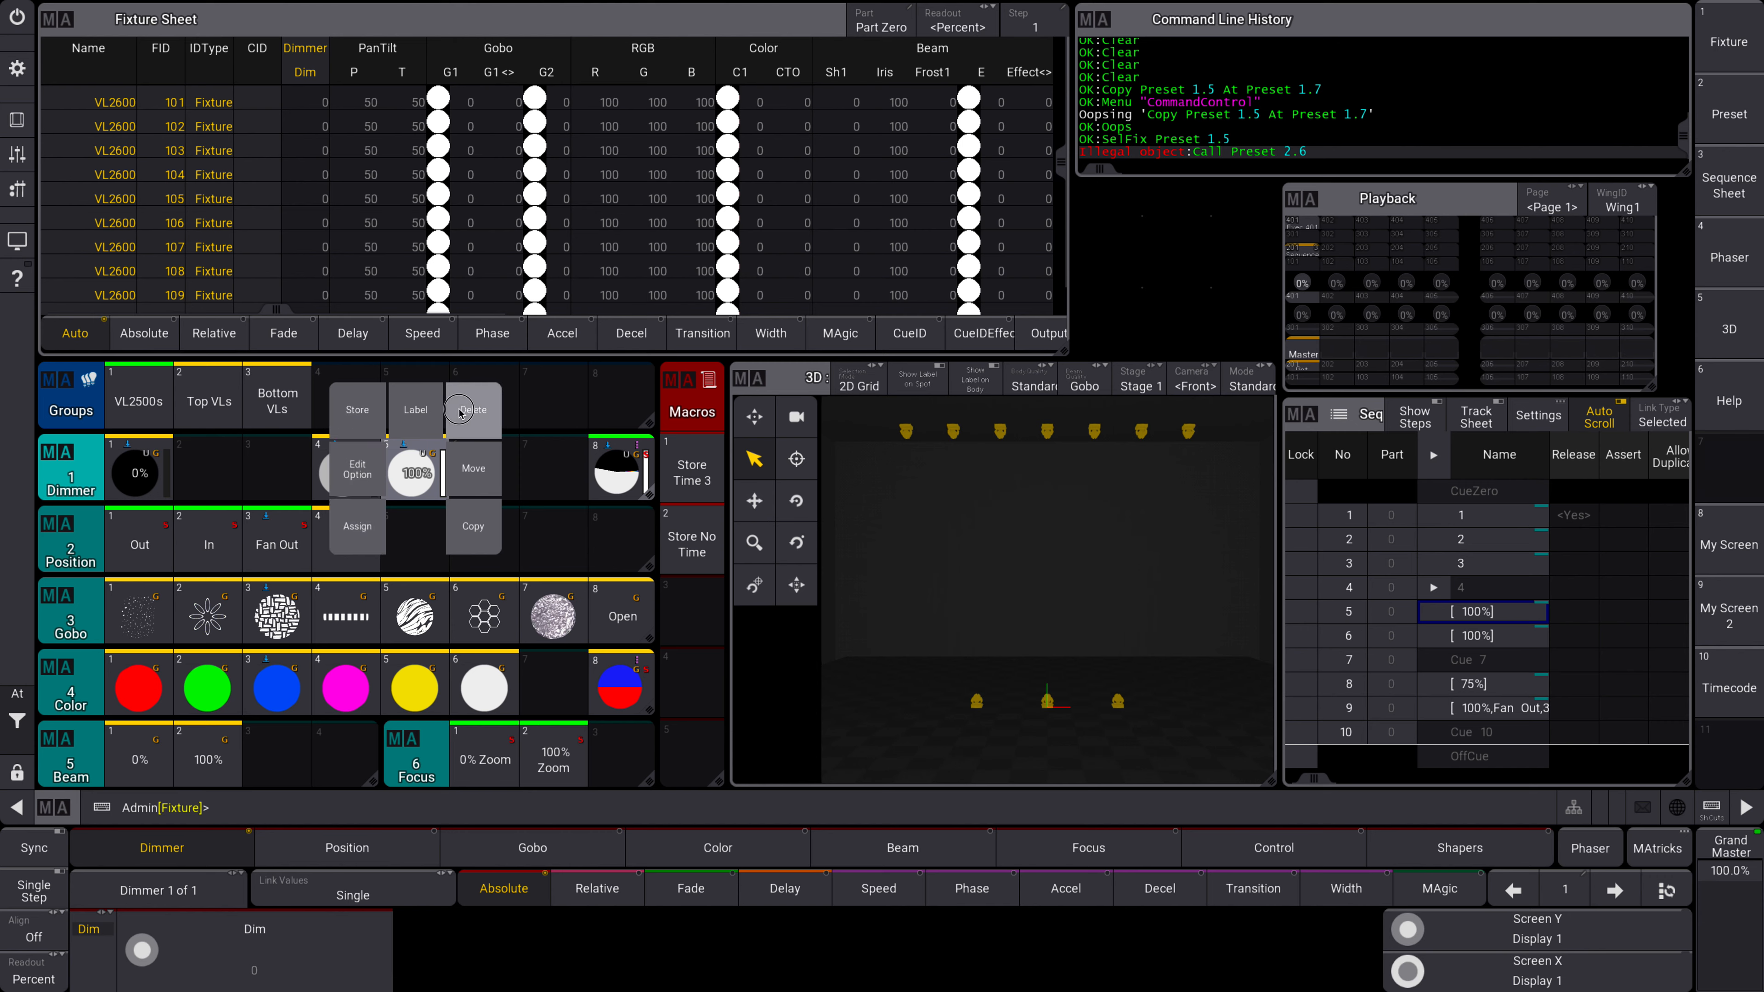
{"action": "mouse_move", "coordinate": [483, 421]}
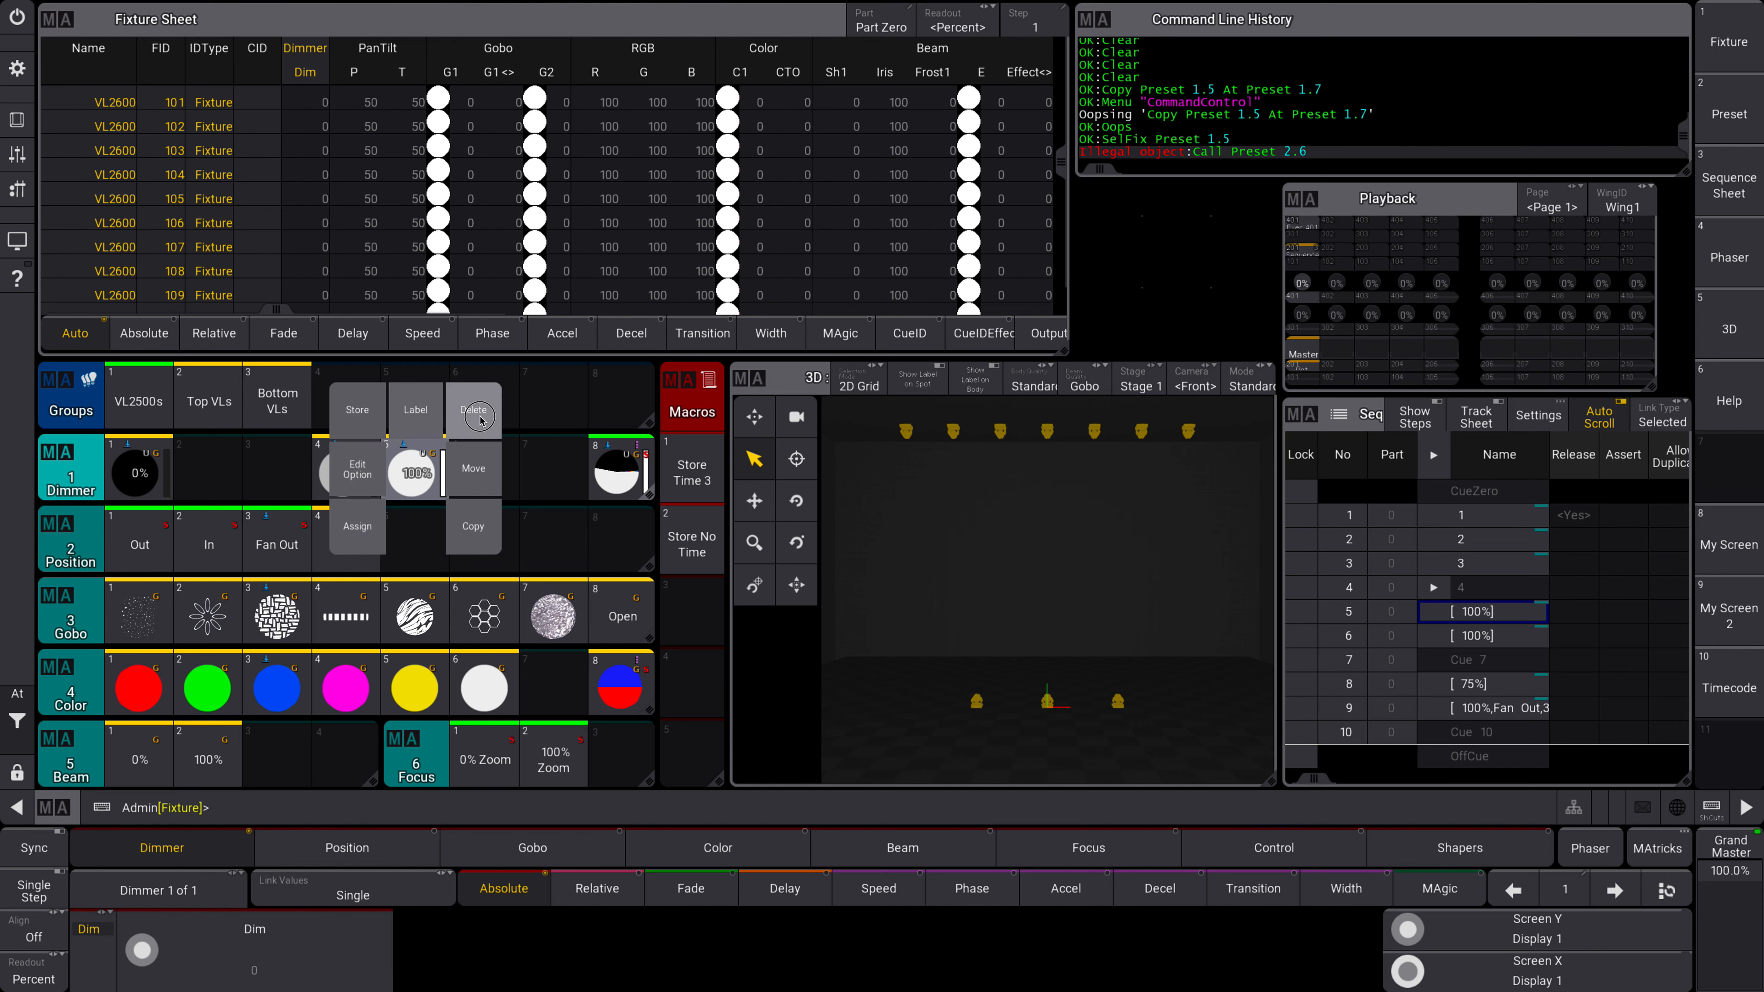
{"action": "mouse_move", "coordinate": [355, 424]}
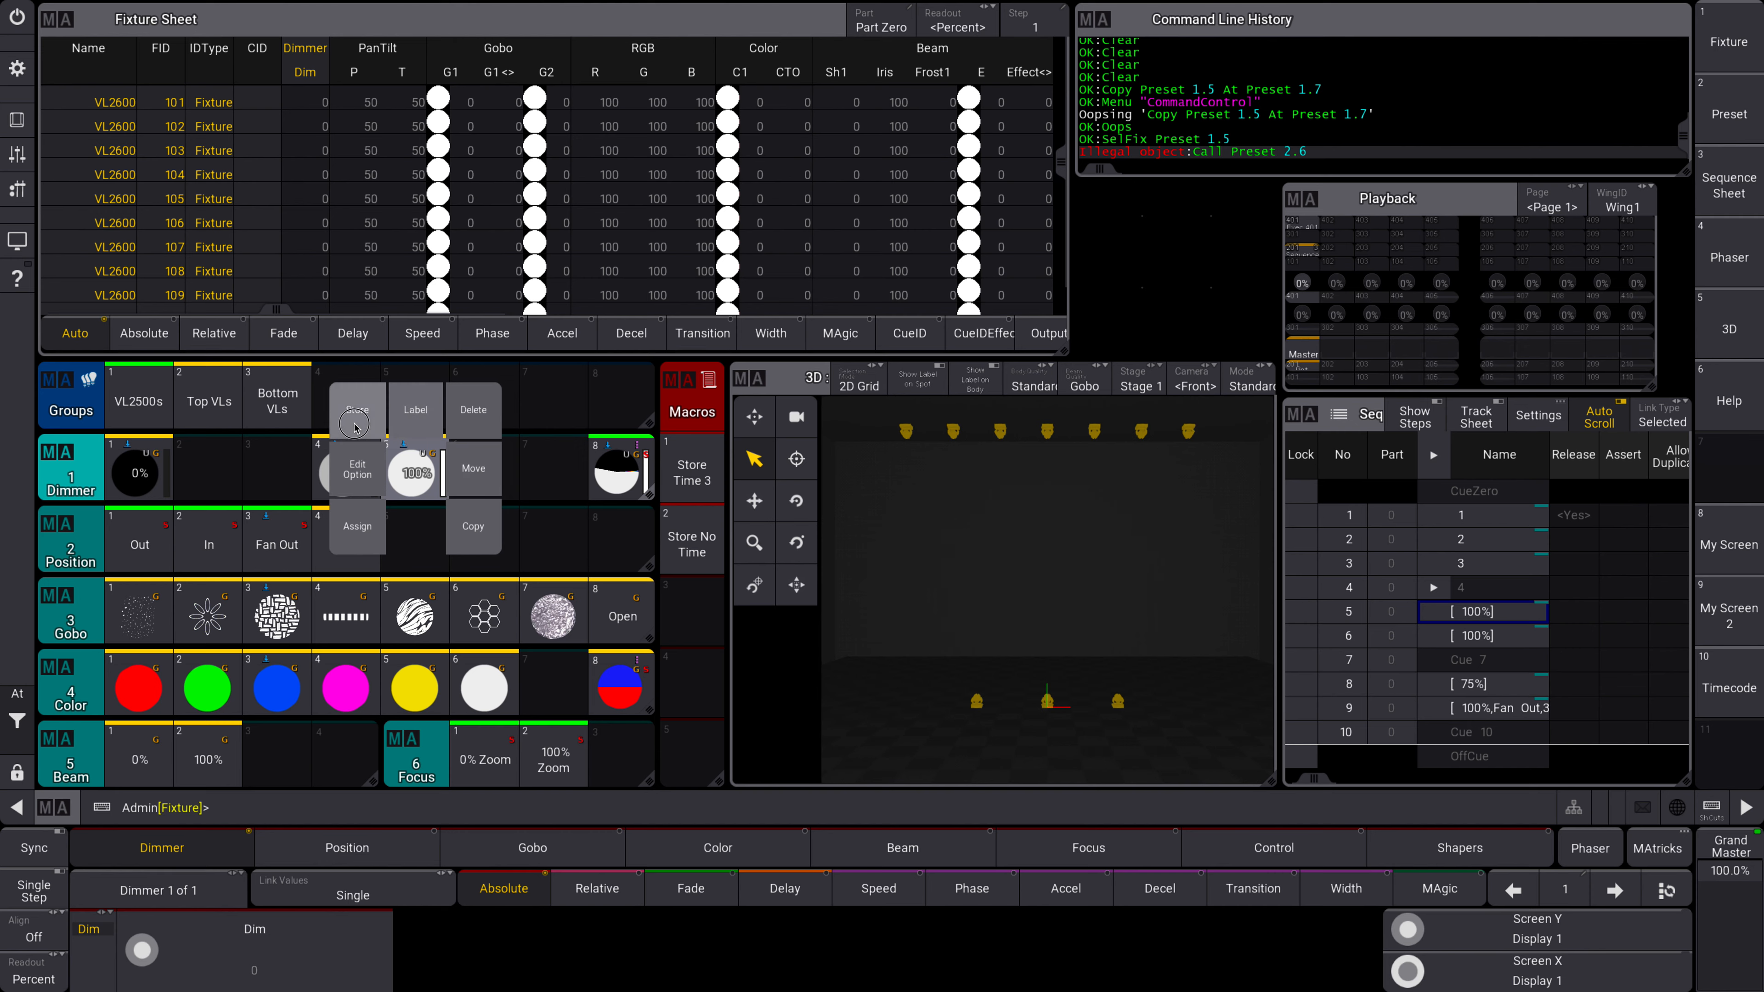
{"action": "mouse_move", "coordinate": [353, 526]}
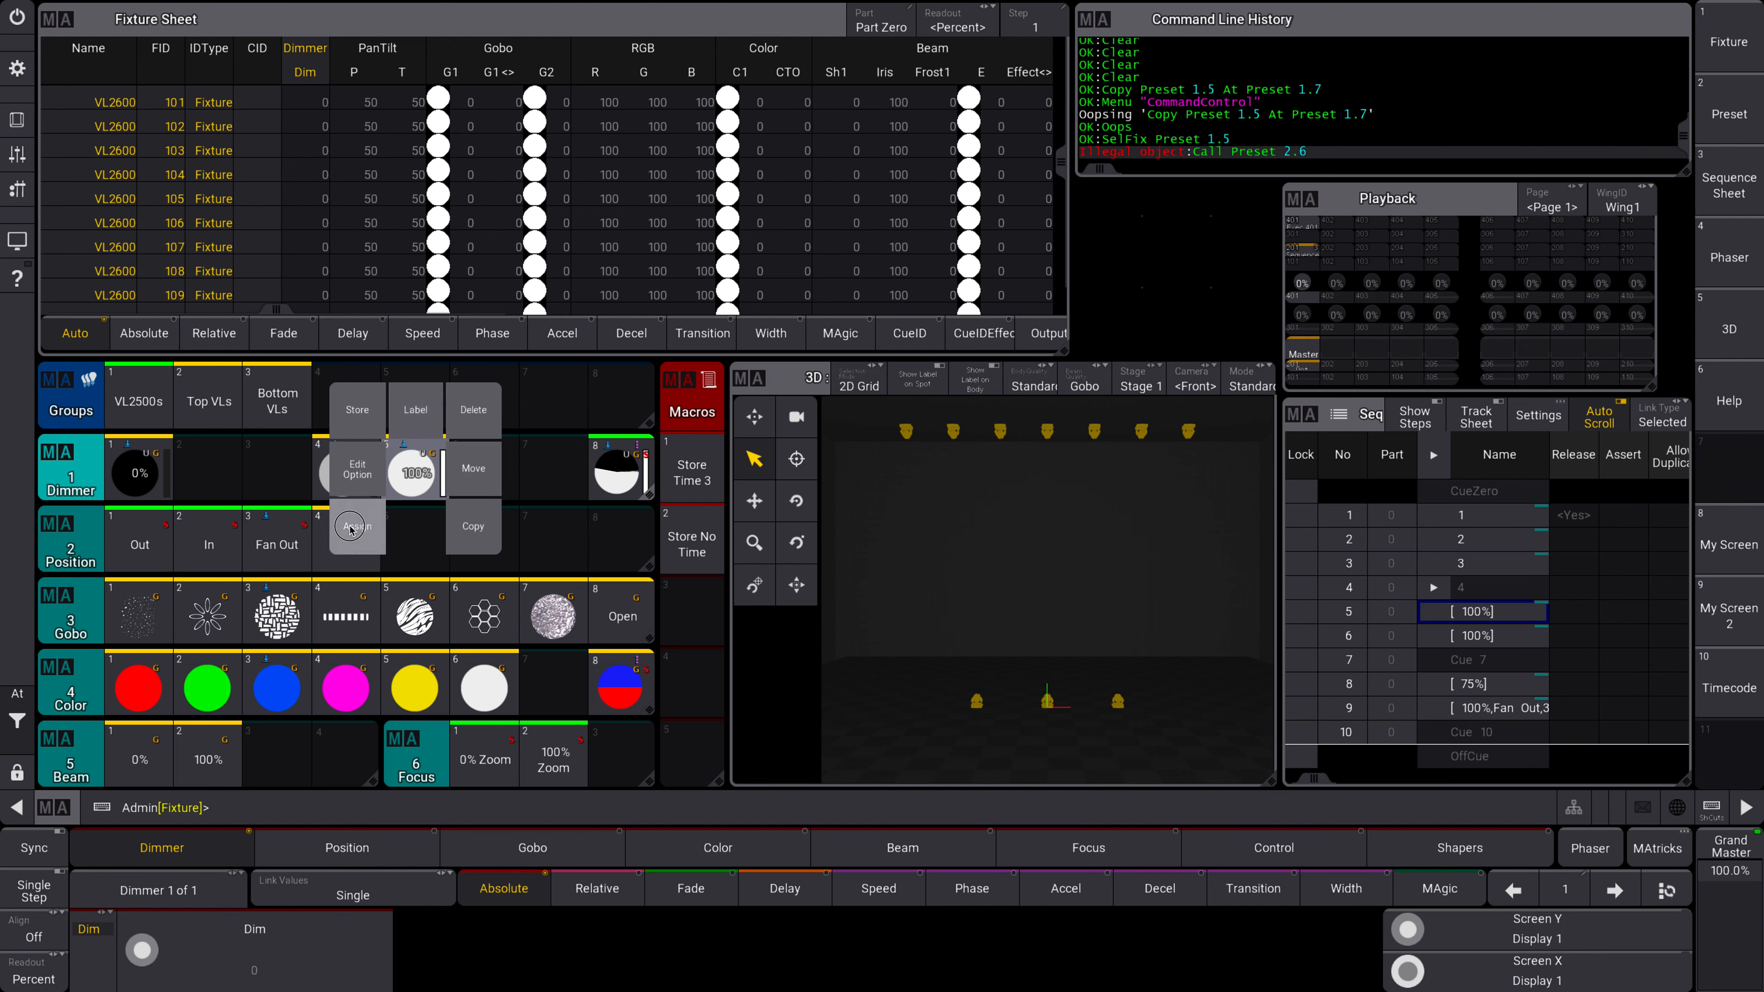
{"action": "mouse_move", "coordinate": [513, 554]}
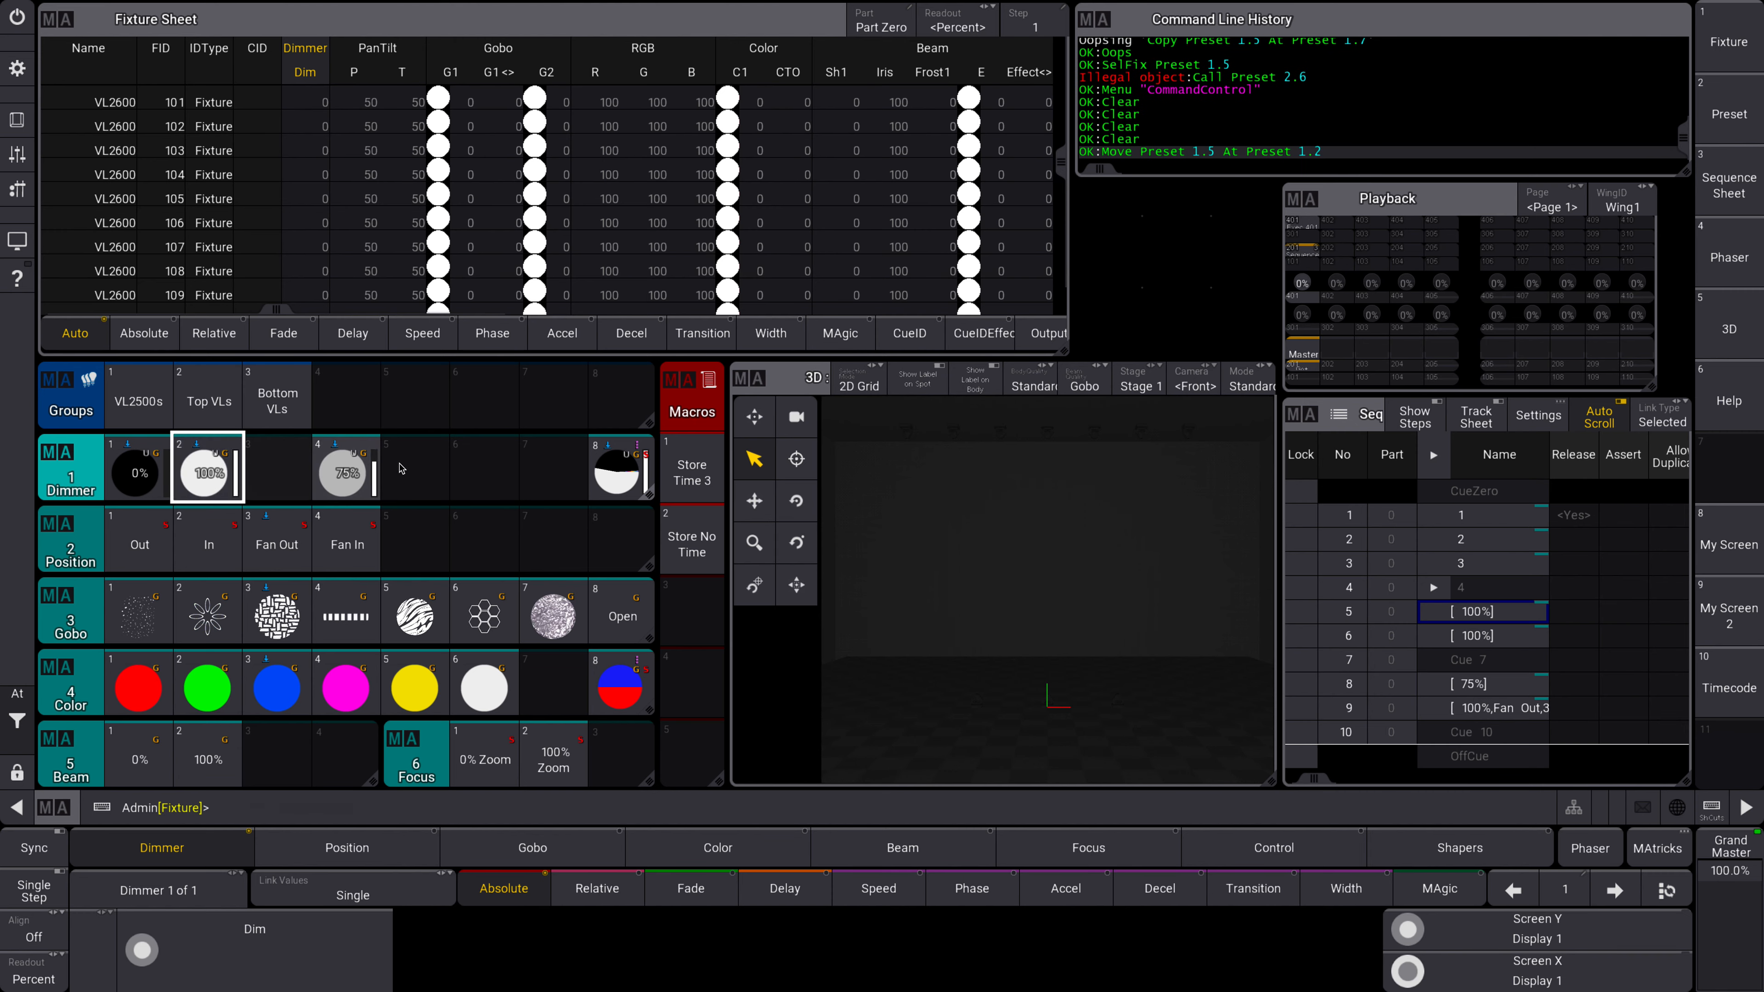
- Rearrange the dimmer pool so 100%, 75%, 0% sit in slots 1–3
{"action": "left_click", "coordinate": [207, 474]}
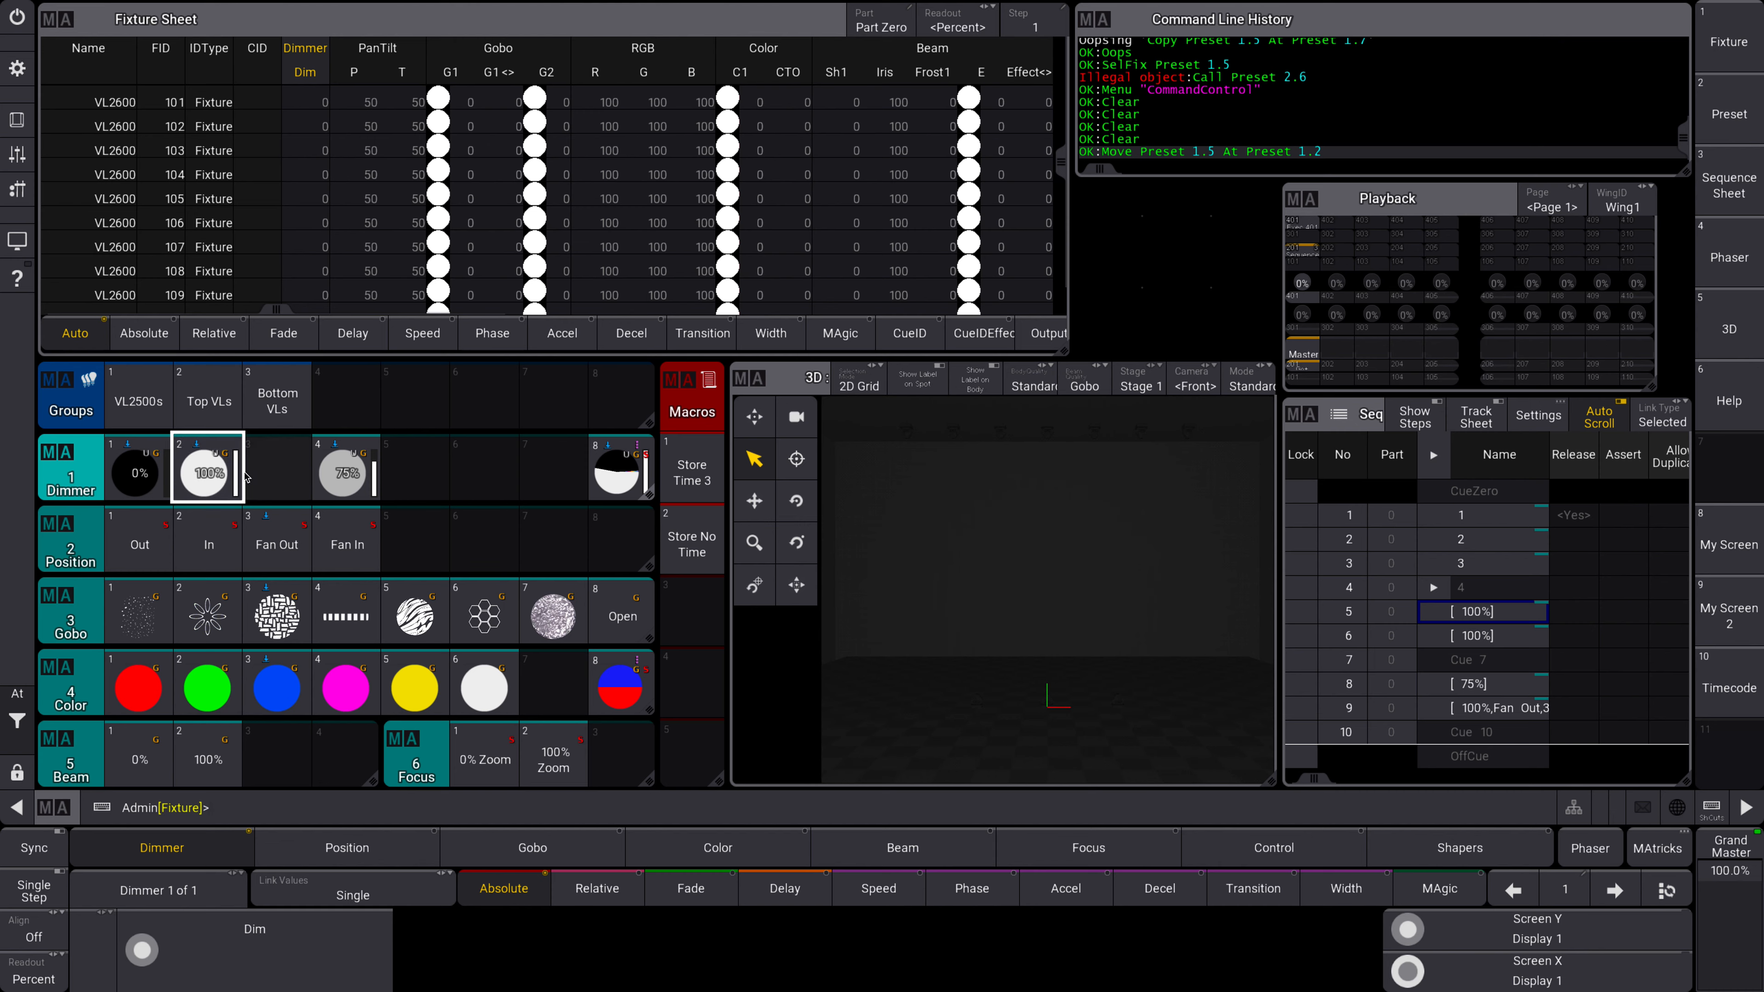
{"action": "left_click", "coordinate": [351, 458]}
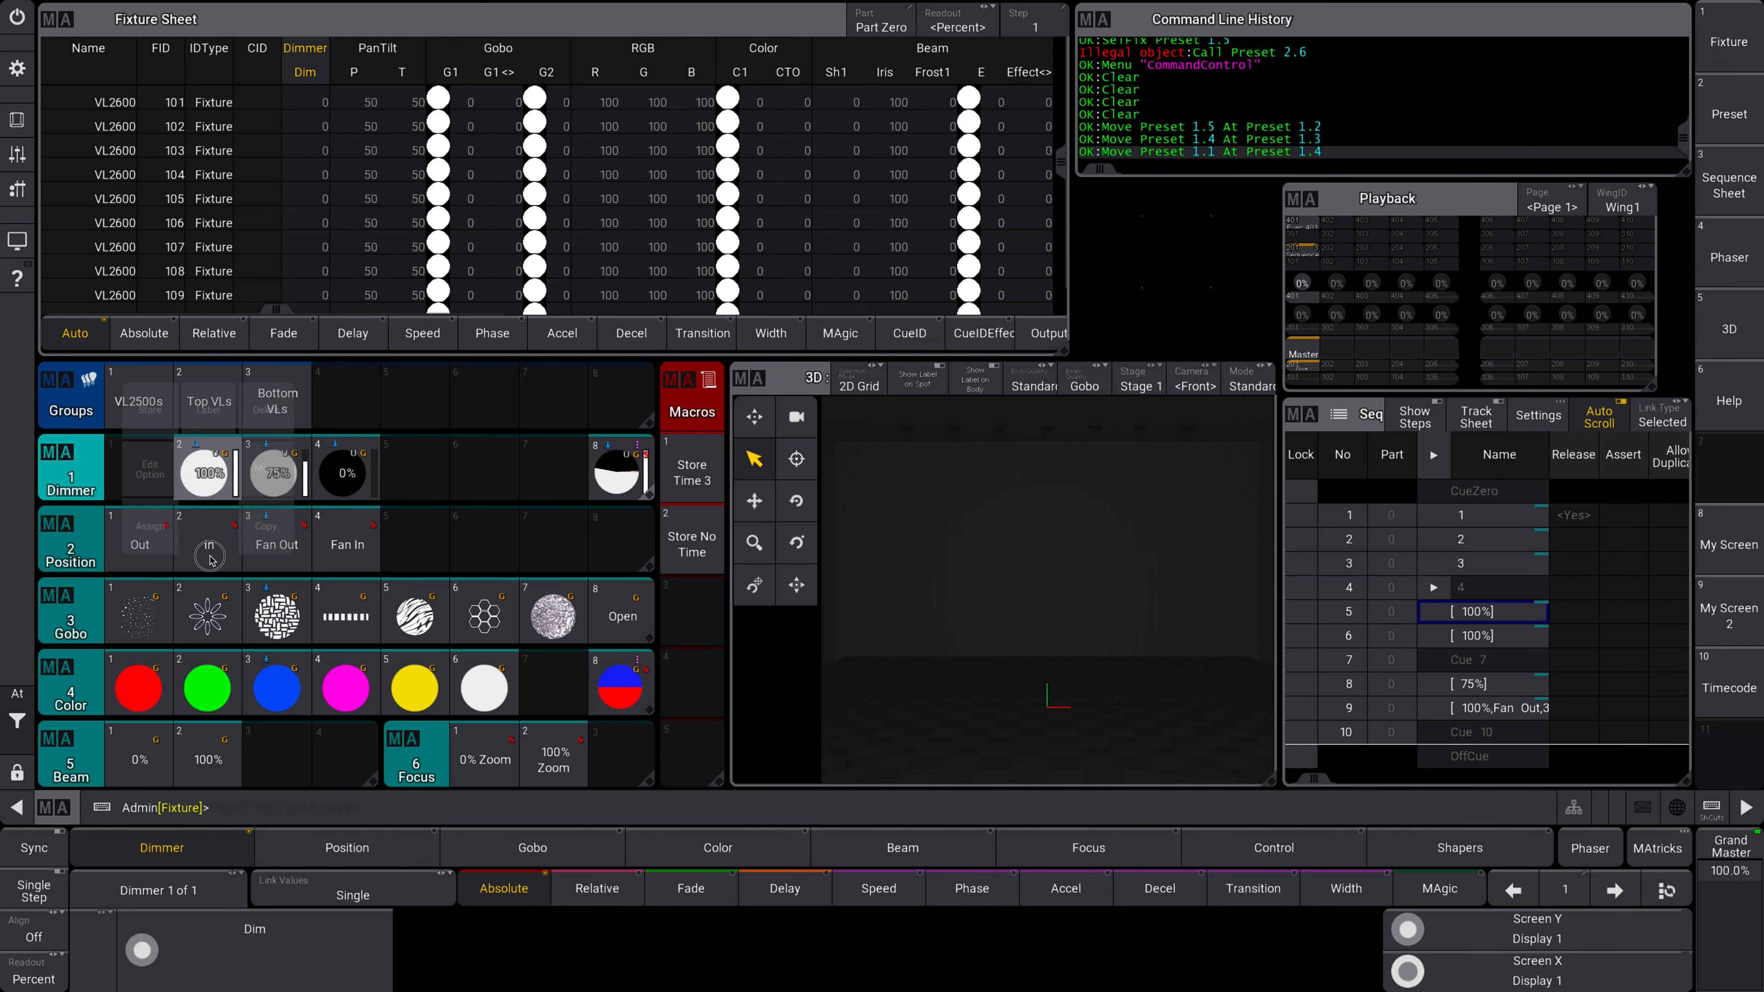
{"action": "left_click", "coordinate": [280, 474]}
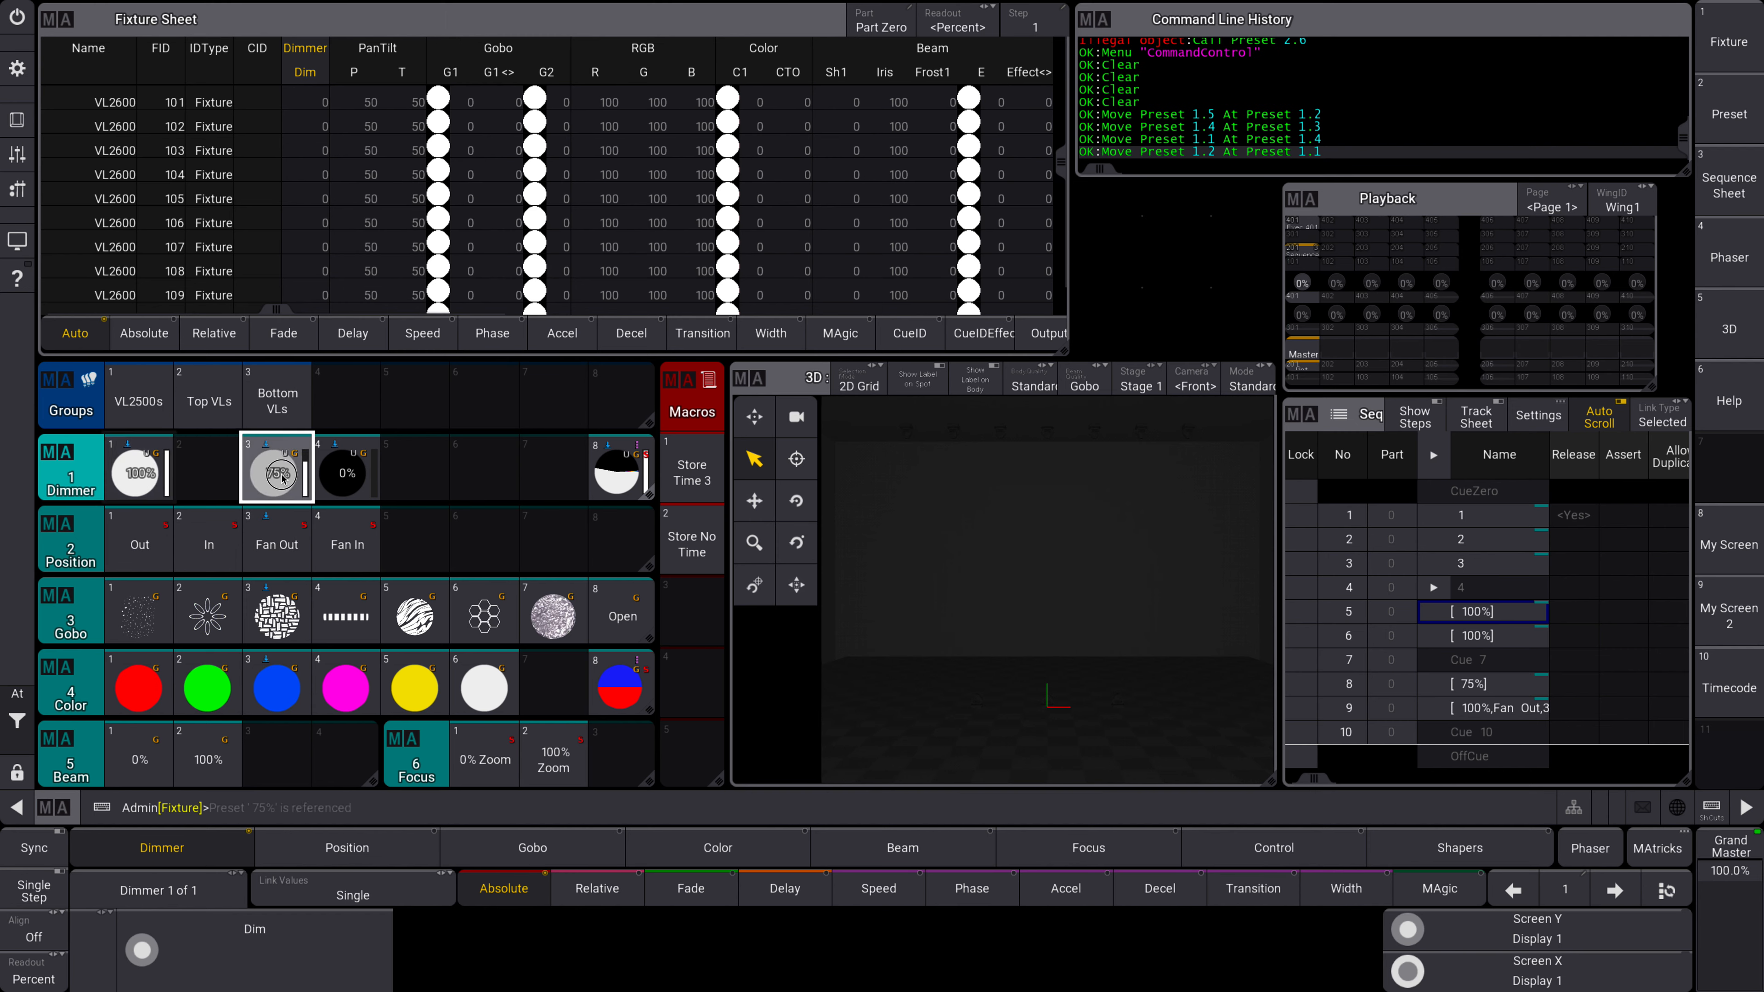
{"action": "left_click", "coordinate": [345, 472]}
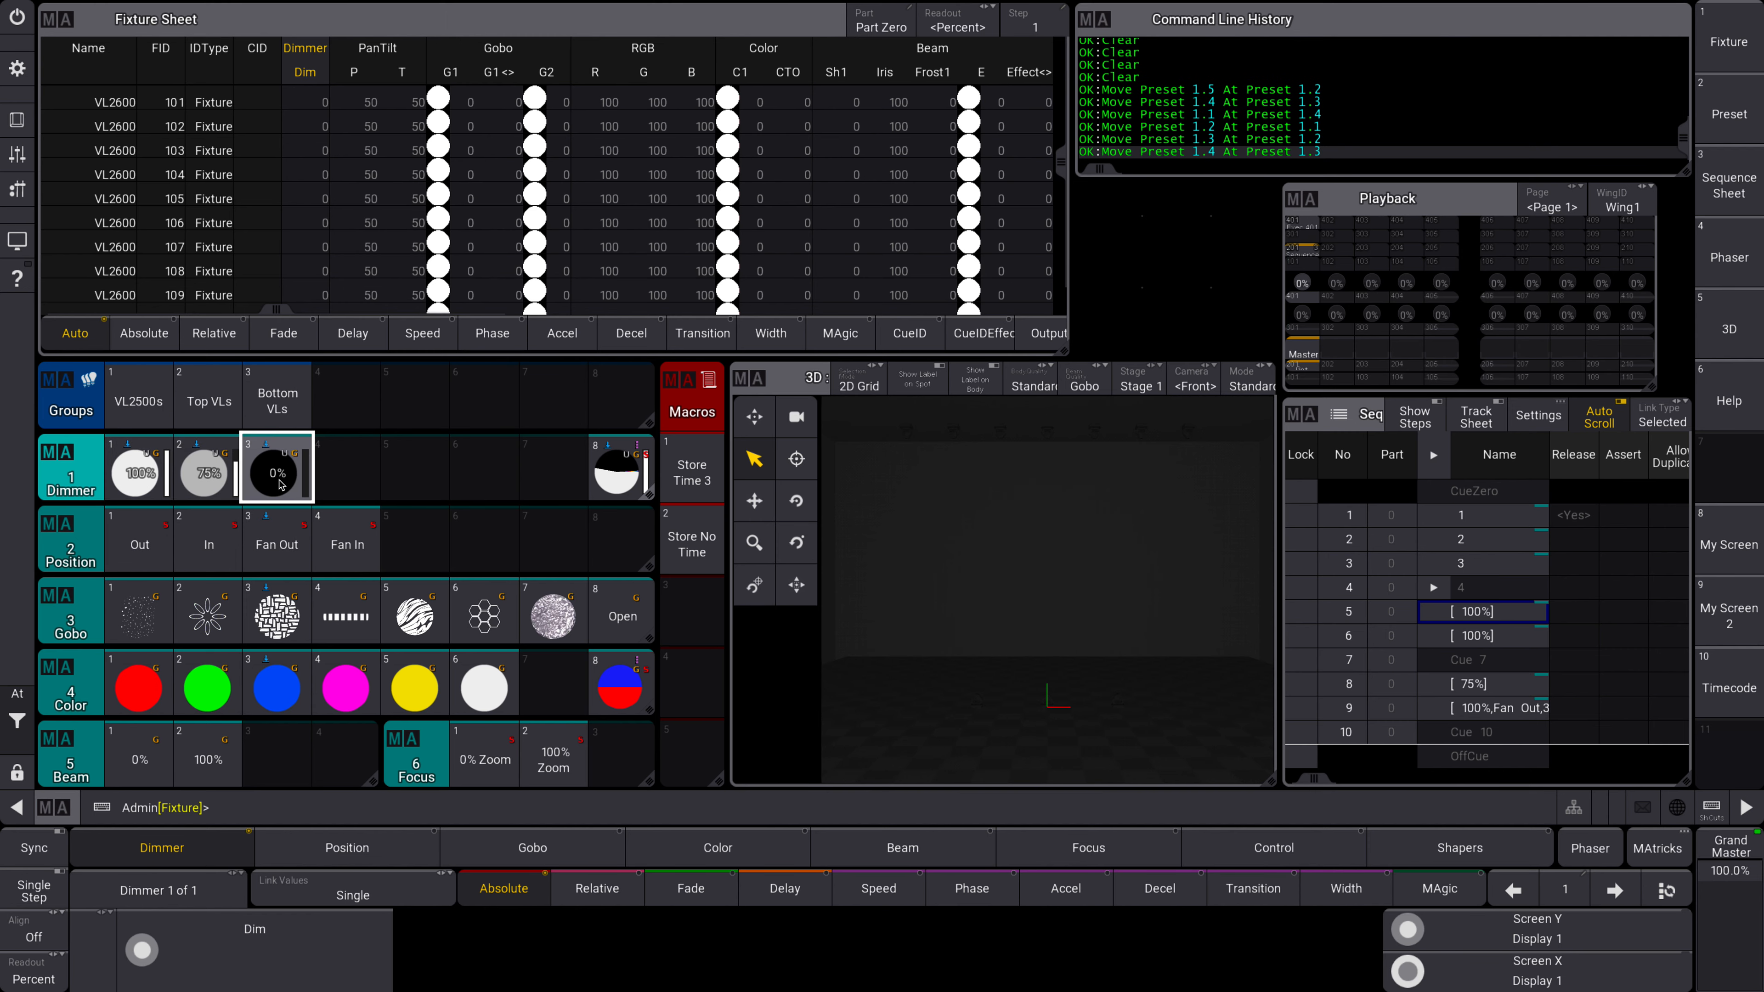
{"action": "mouse_move", "coordinate": [393, 476]}
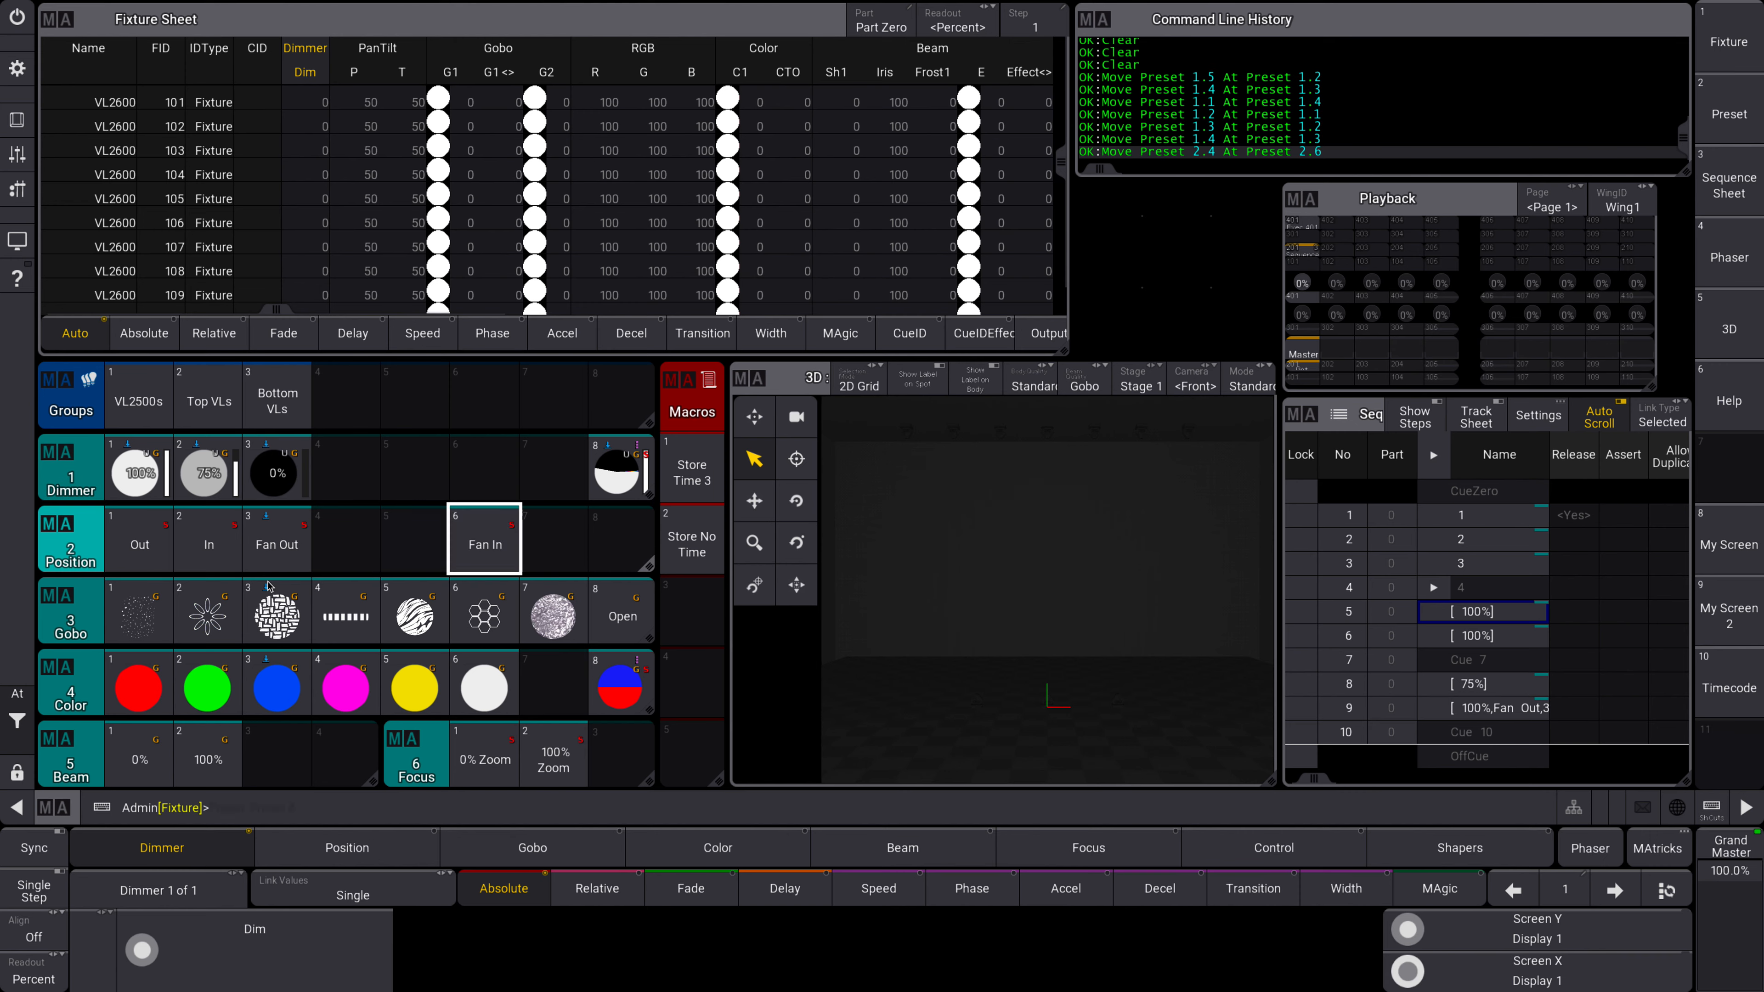
{"action": "mouse_move", "coordinate": [534, 549]}
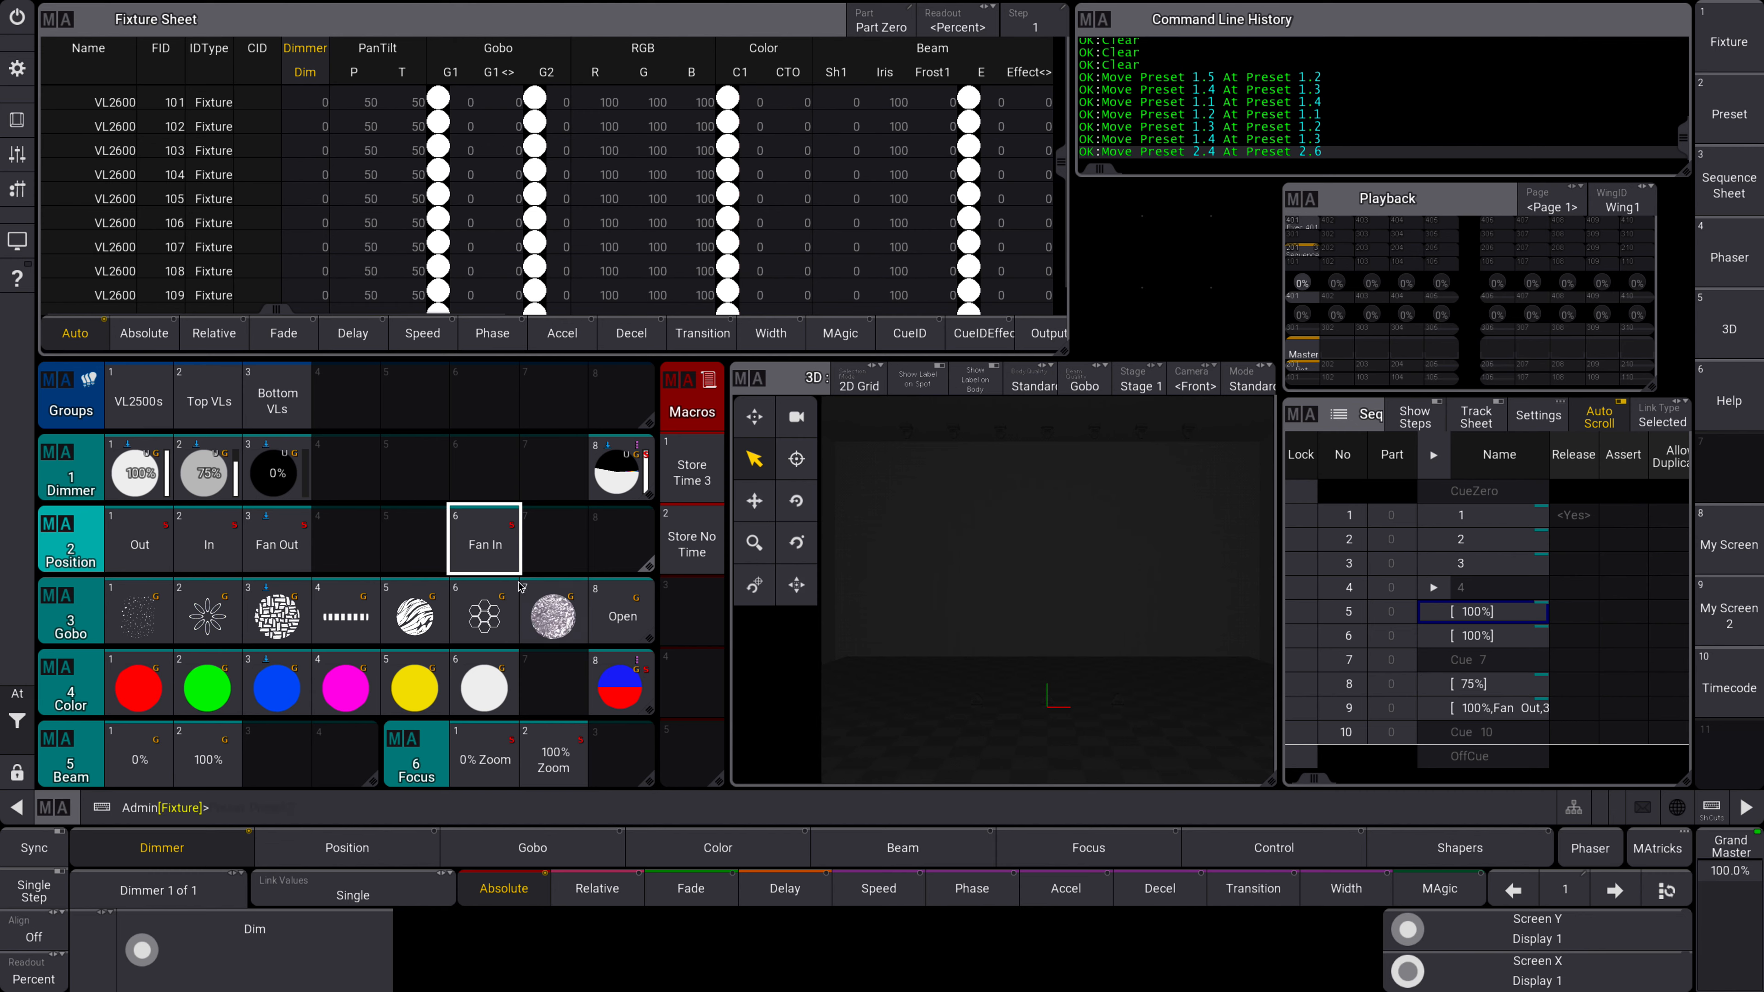
{"action": "mouse_move", "coordinate": [354, 560]}
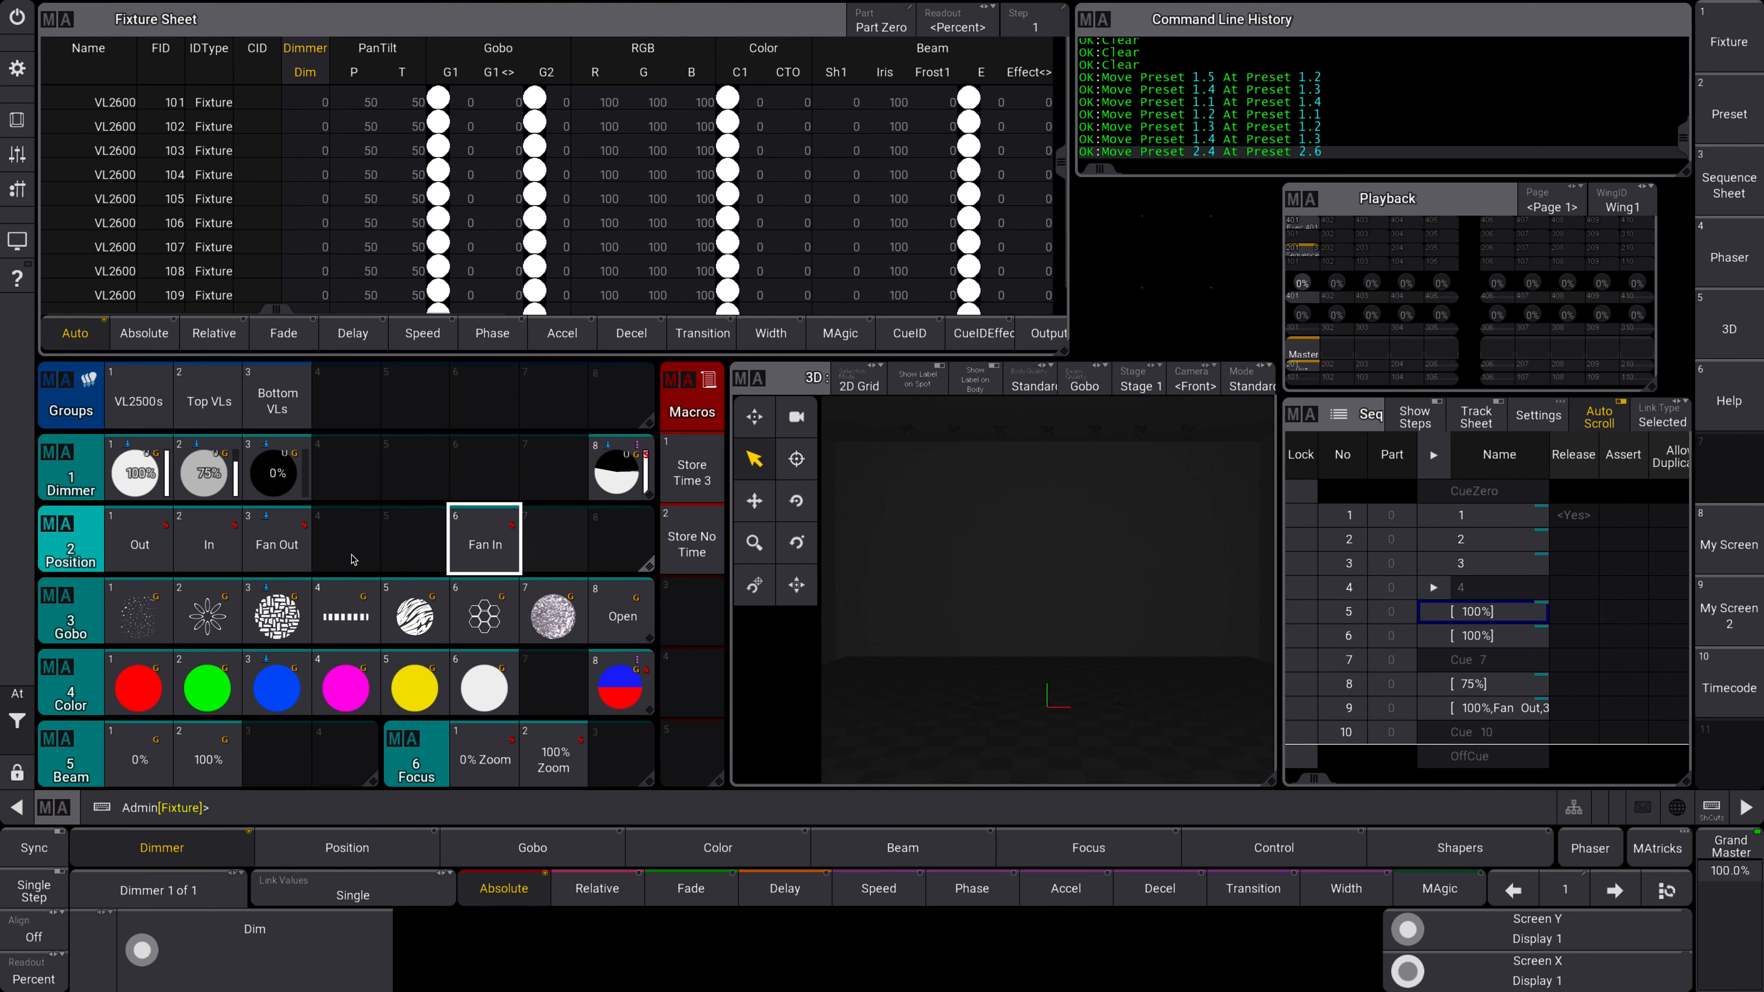
- Move the Fan In preset (Preset 2.4) into empty position slot 6
{"action": "left_click", "coordinate": [485, 542]}
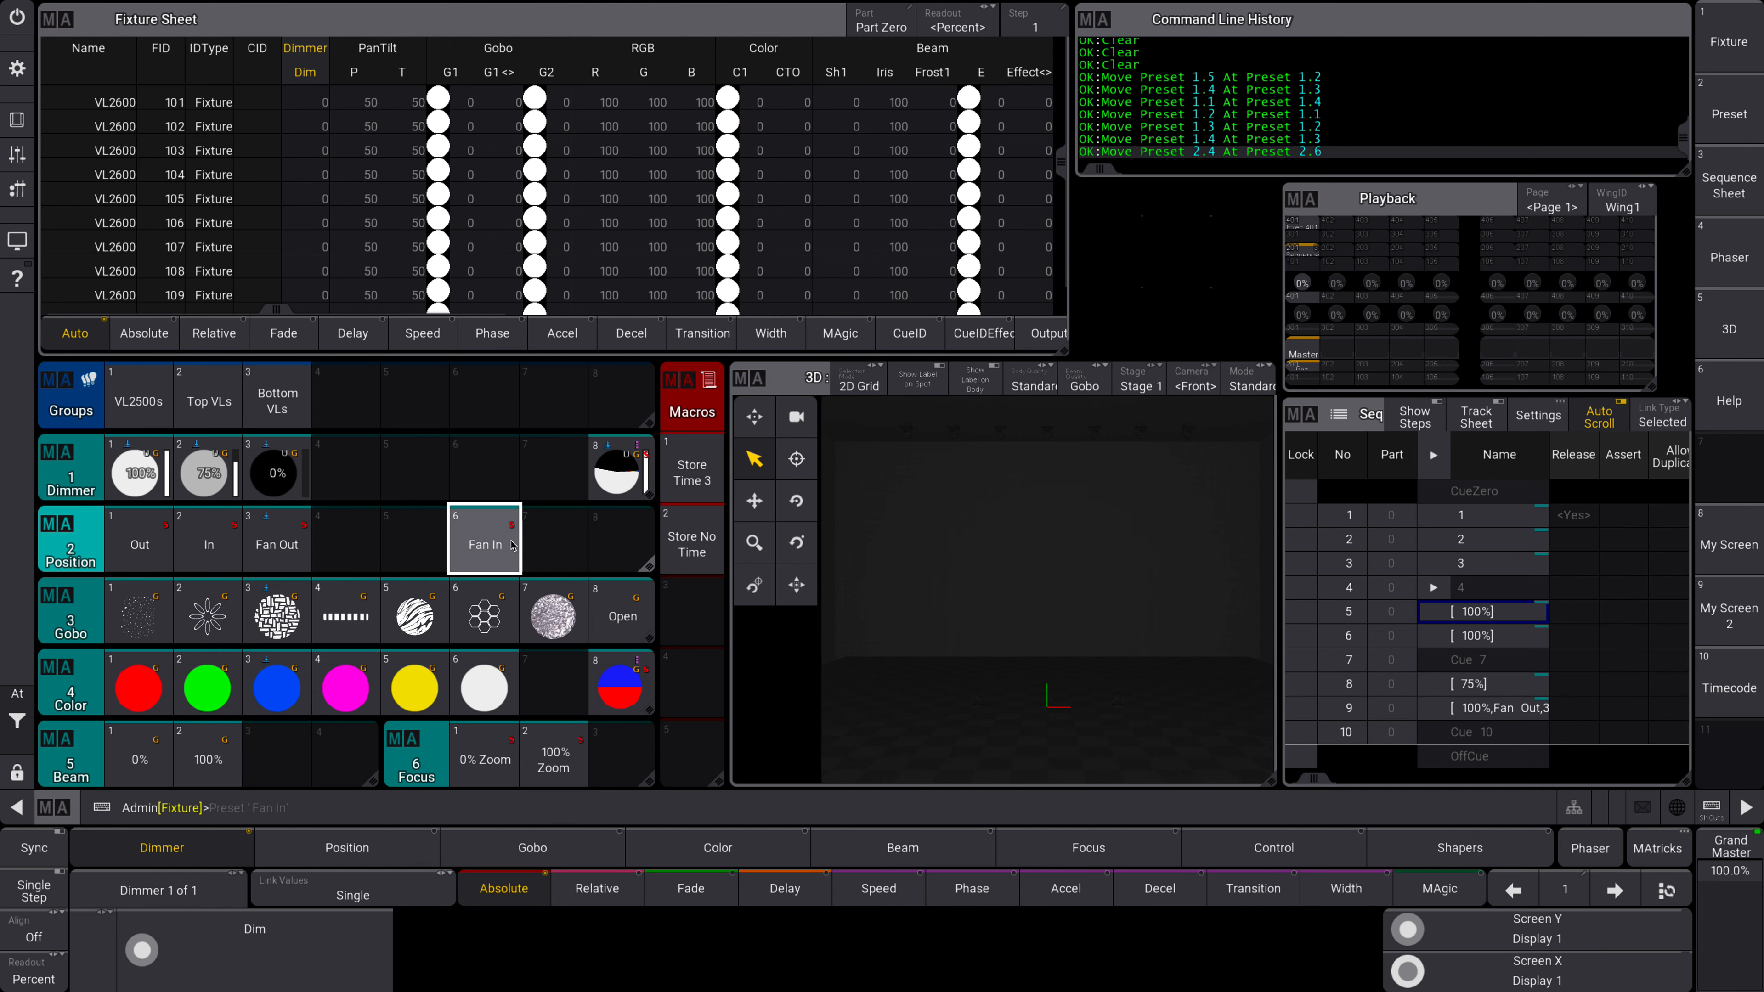
{"action": "mouse_move", "coordinate": [503, 544]}
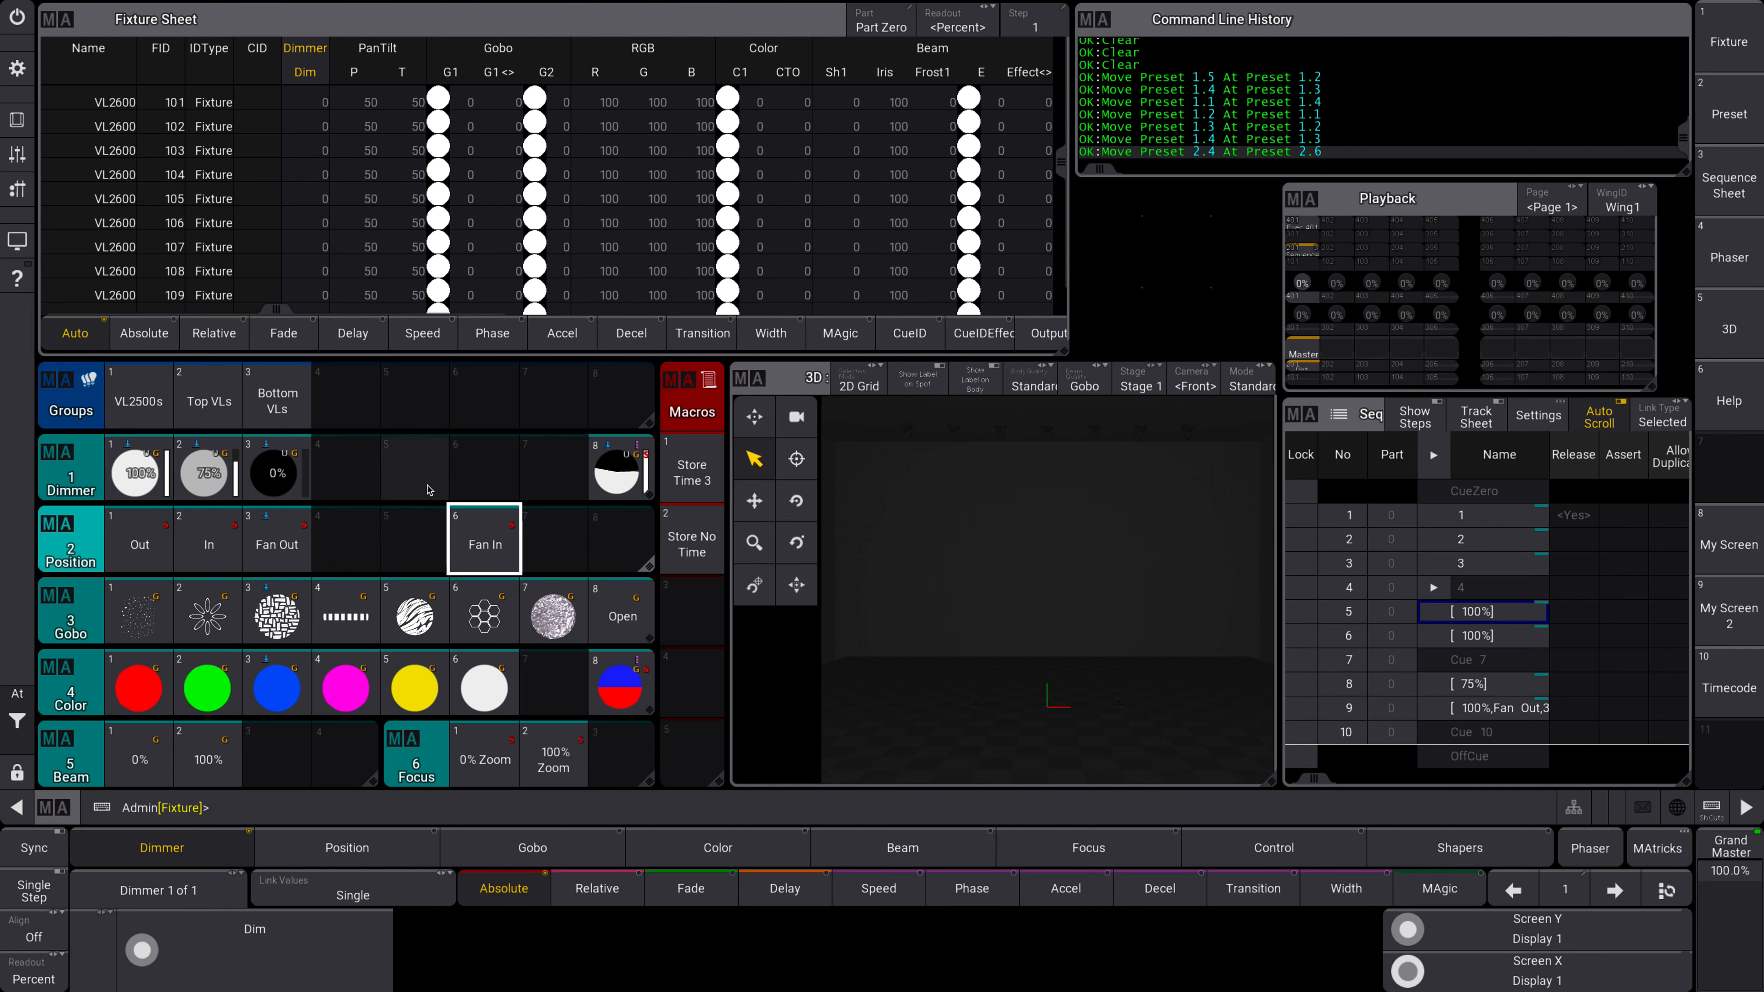
{"action": "mouse_move", "coordinate": [409, 491]}
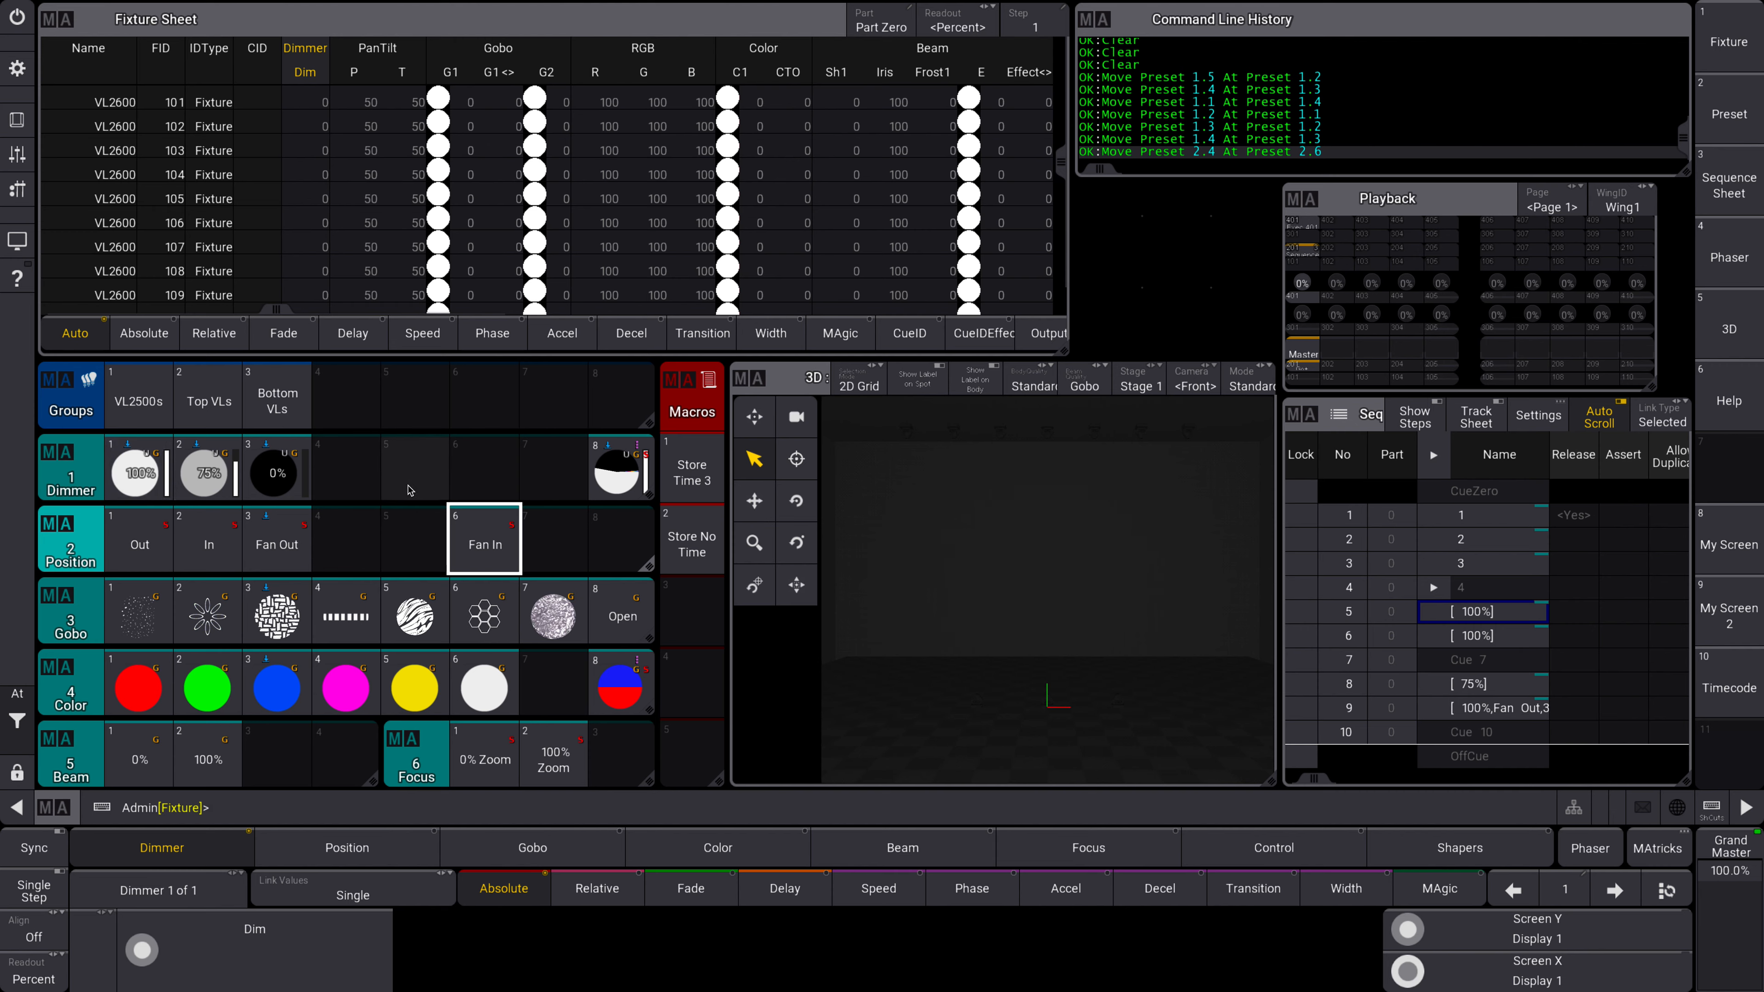
{"action": "mouse_move", "coordinate": [356, 505]}
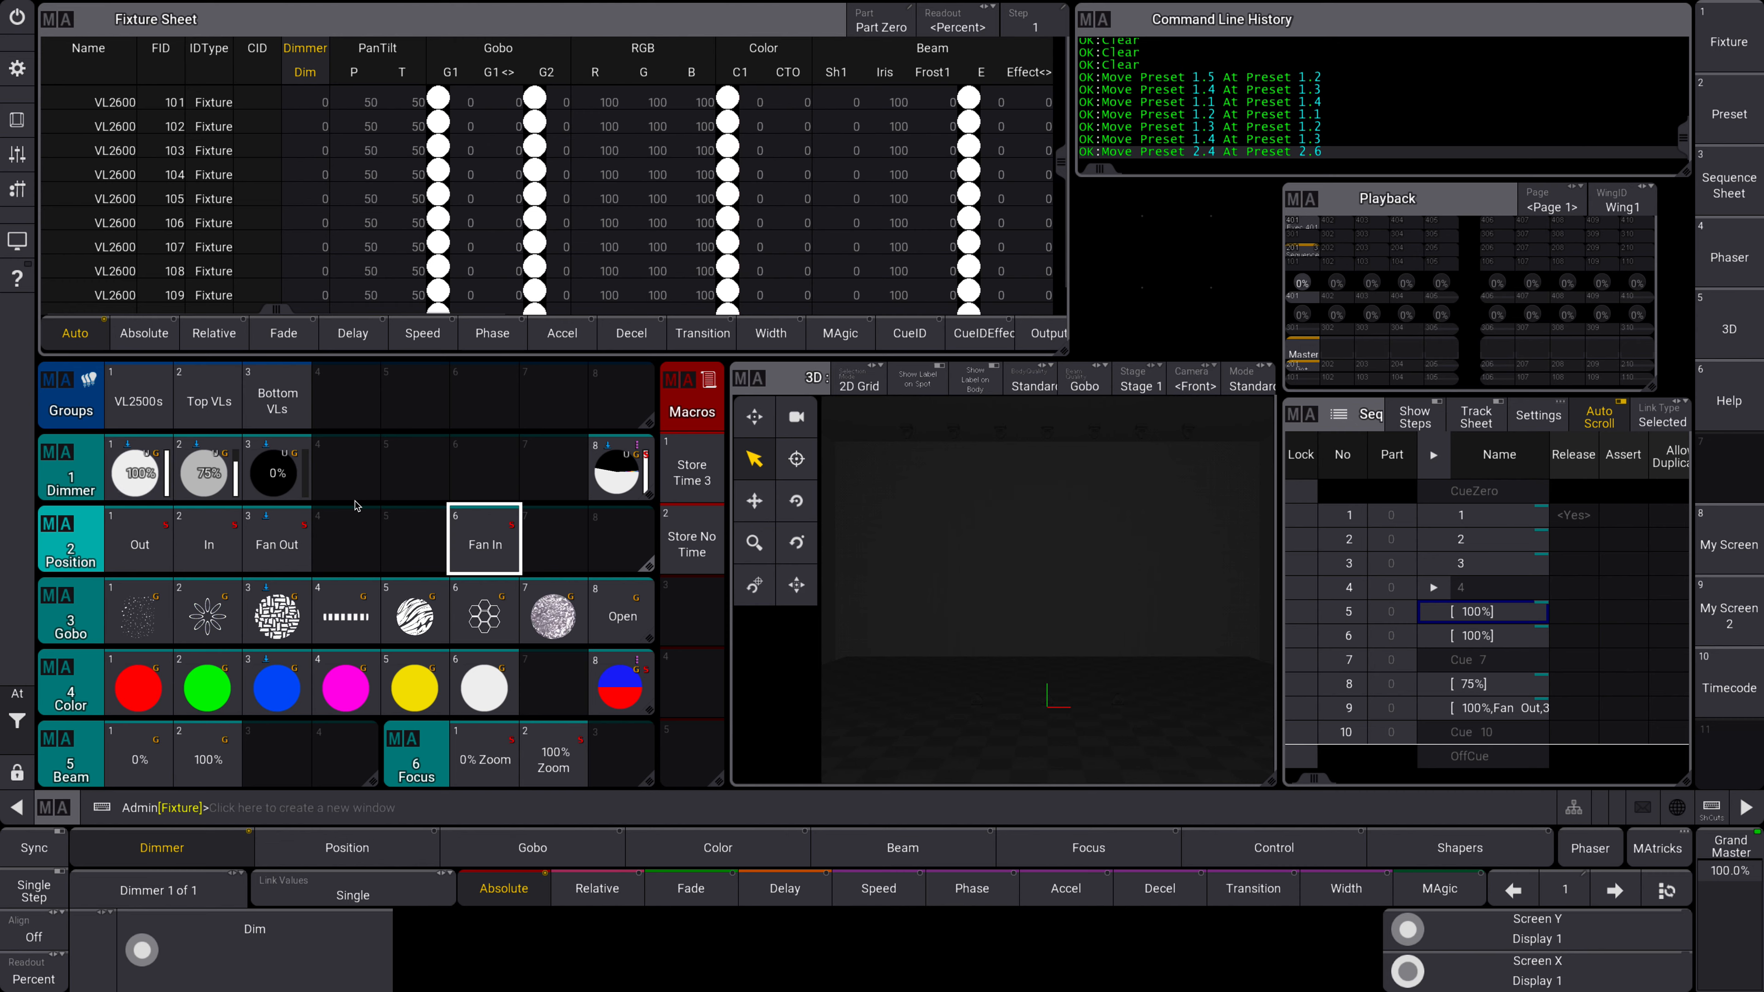
{"action": "mouse_move", "coordinate": [233, 557]}
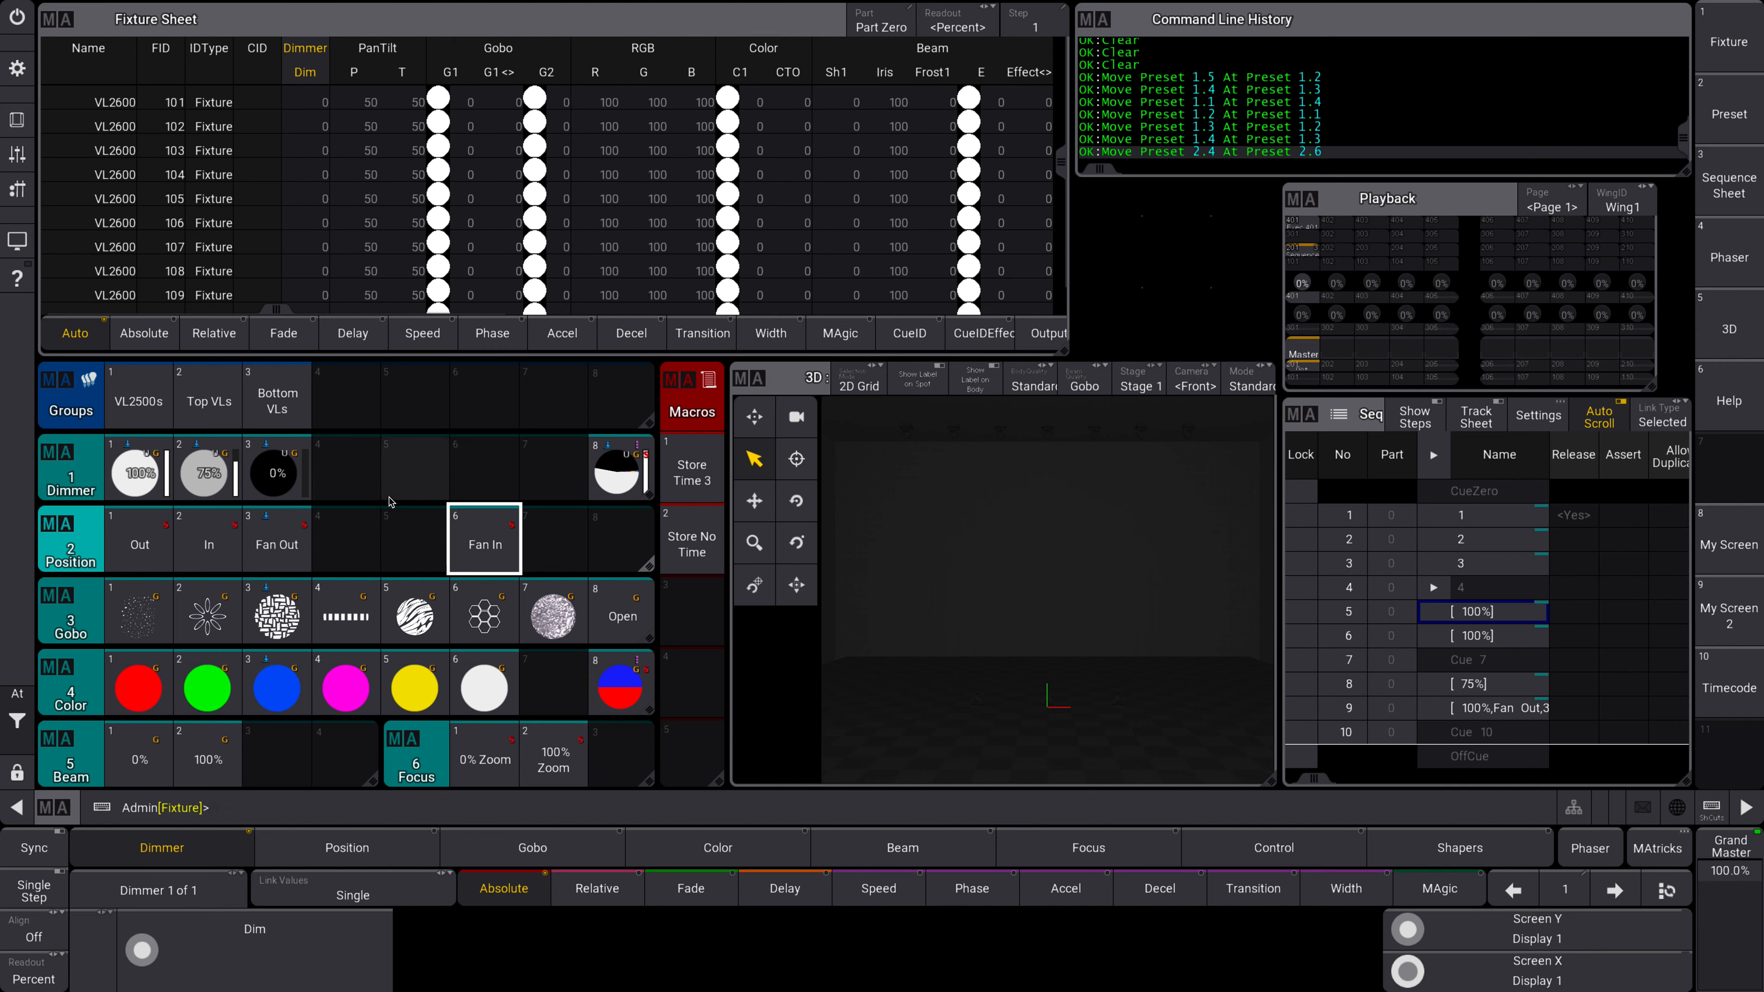
- Move Fan In back to position slot 4 and copy the 100% preset into dimmer slot 5
{"action": "right_click", "coordinate": [485, 543]}
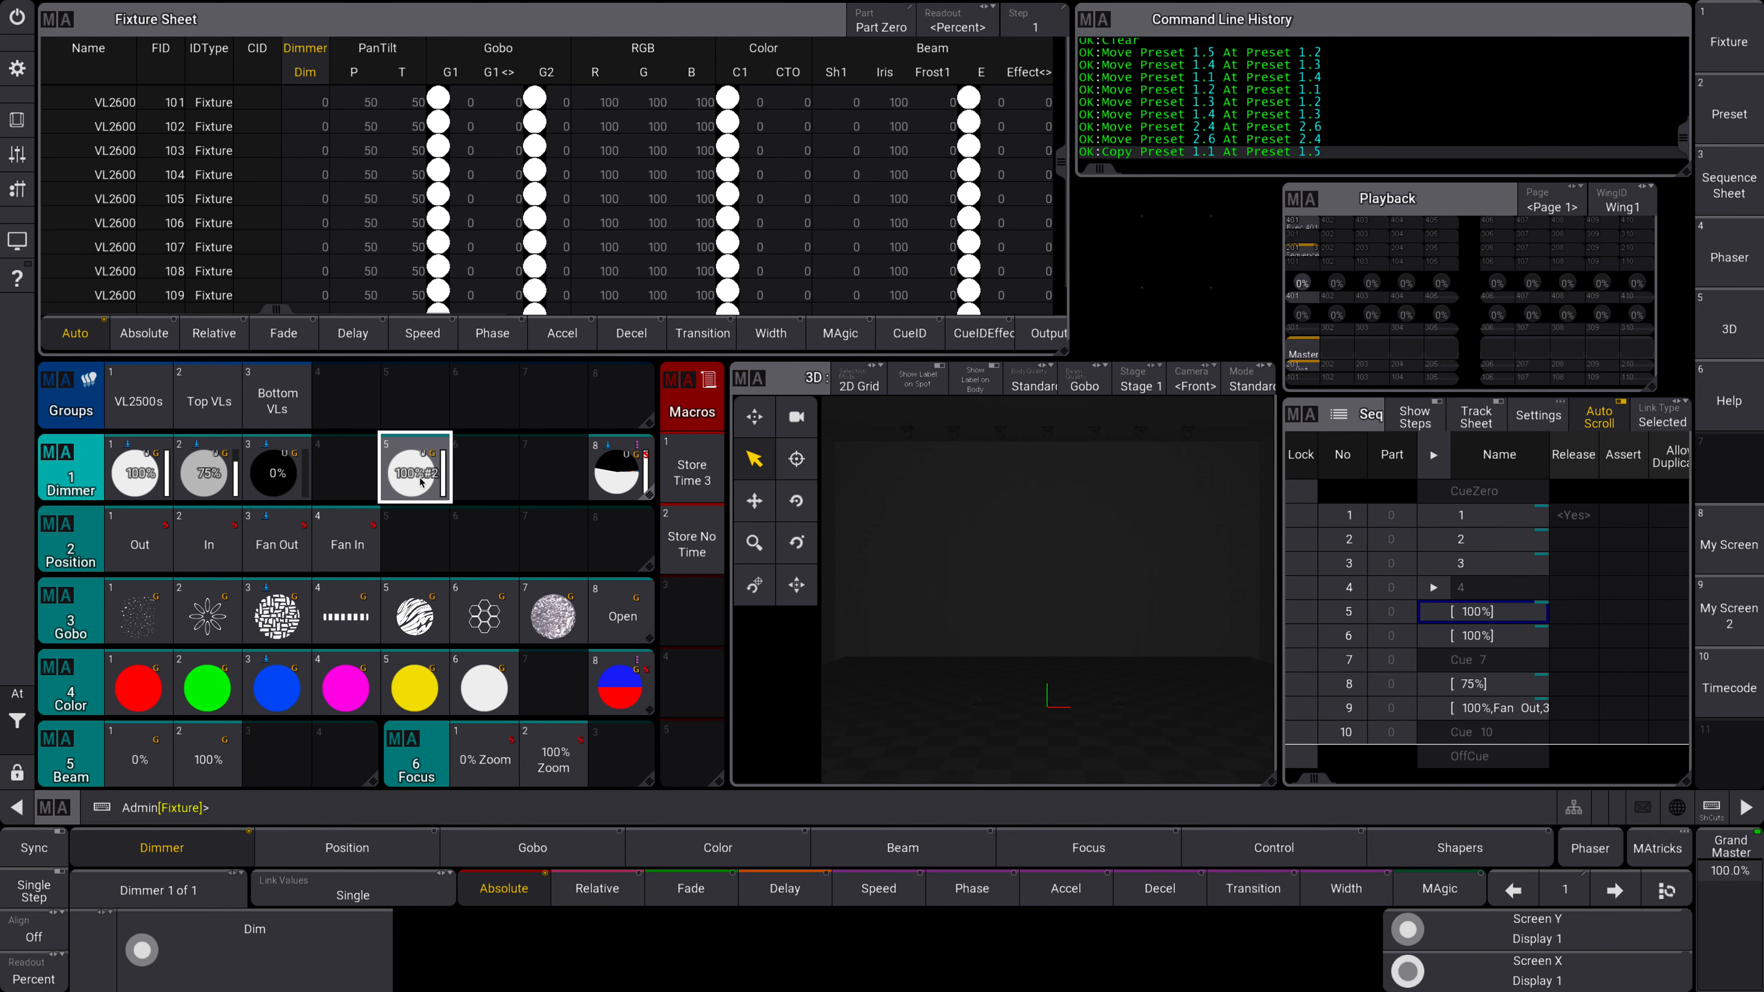
{"action": "left_click", "coordinate": [137, 473]}
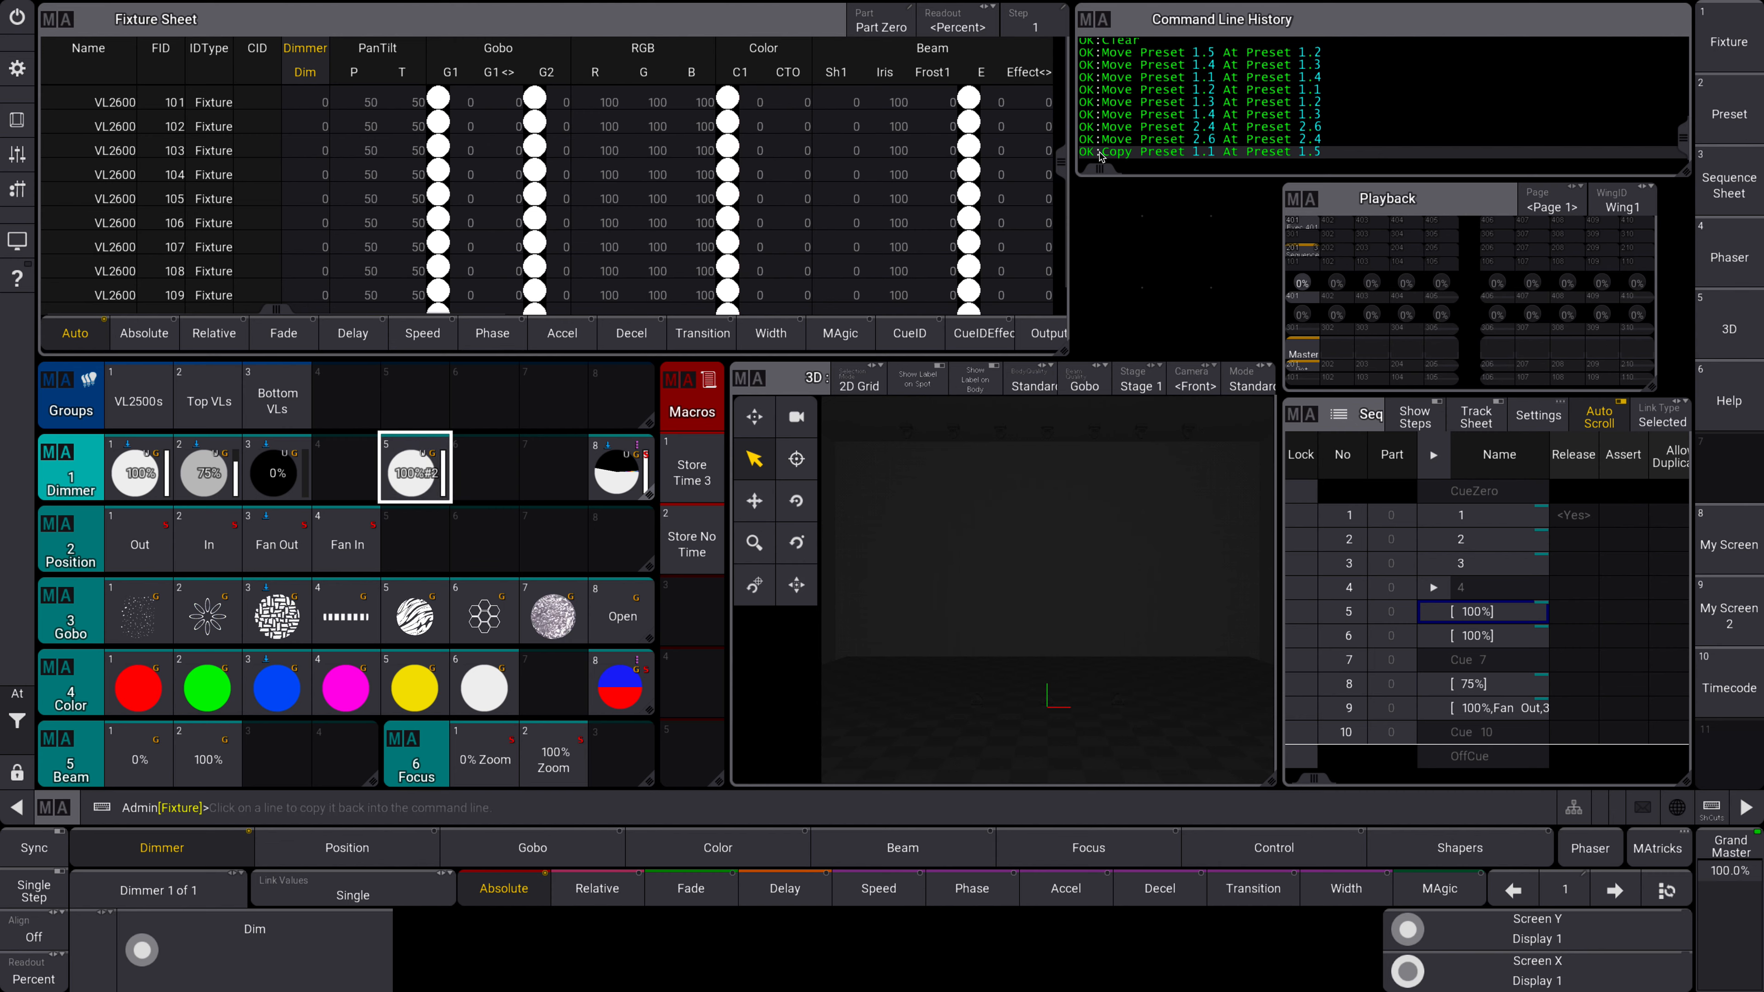
{"action": "mouse_move", "coordinate": [1198, 160]}
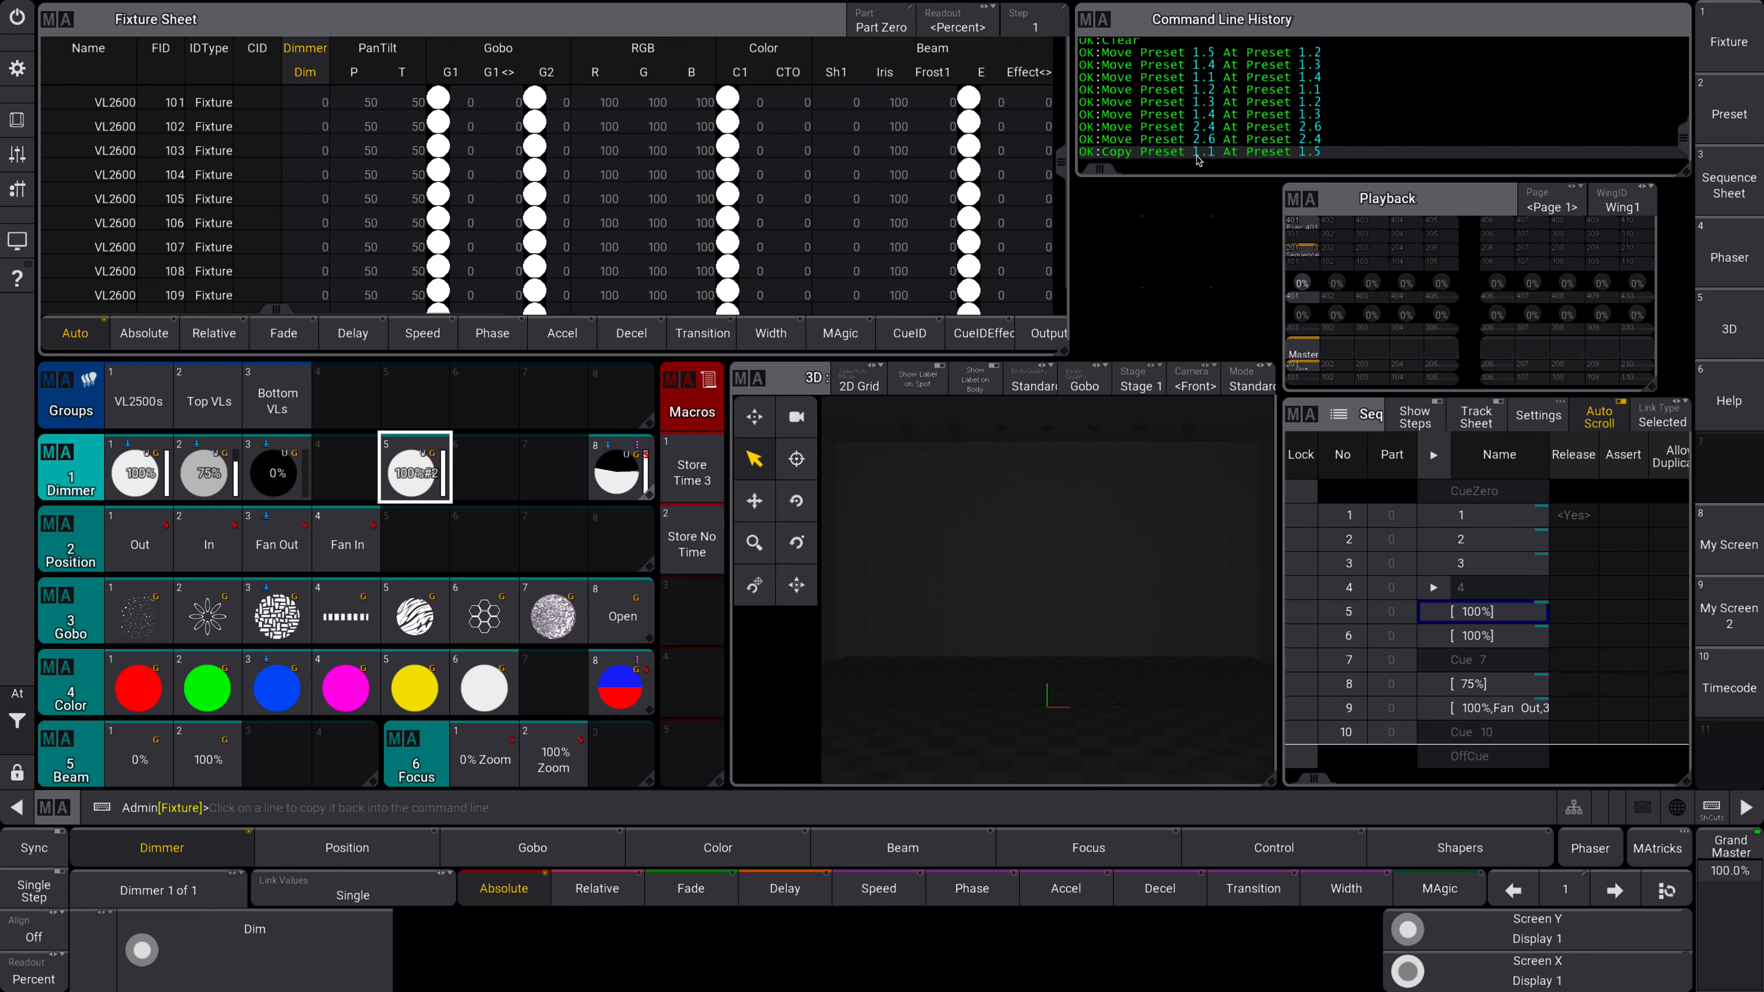
{"action": "mouse_move", "coordinate": [1312, 158]}
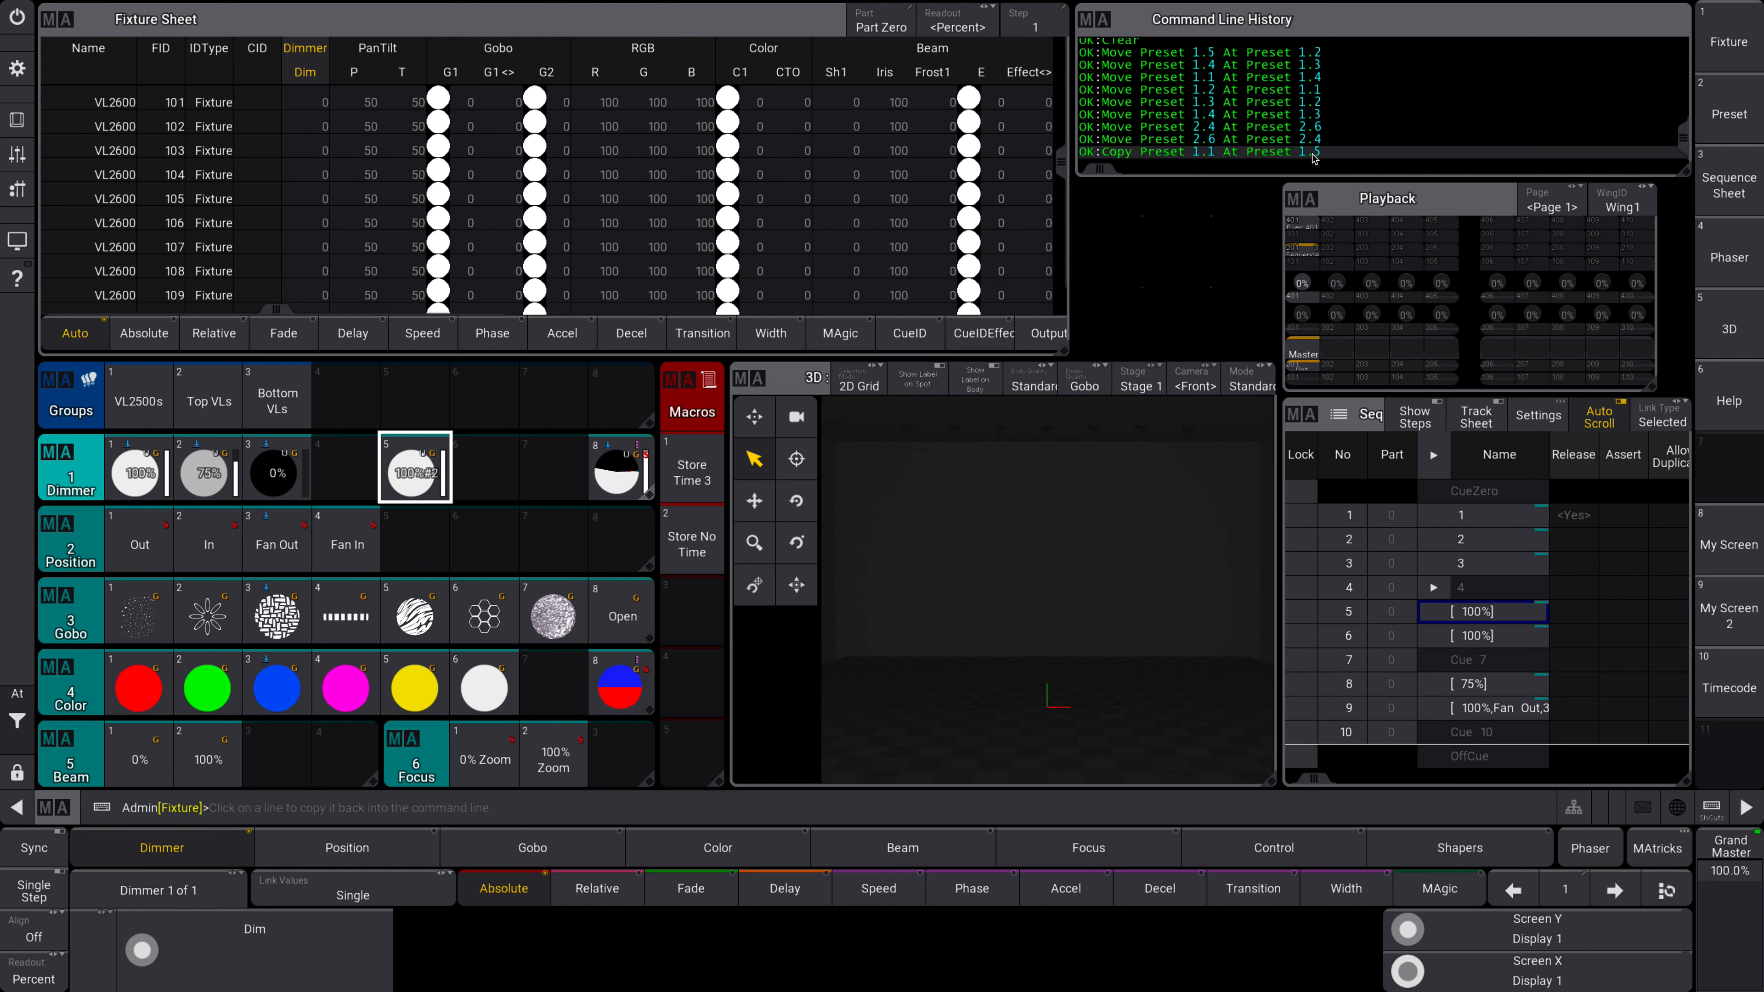
{"action": "mouse_move", "coordinate": [1339, 179]}
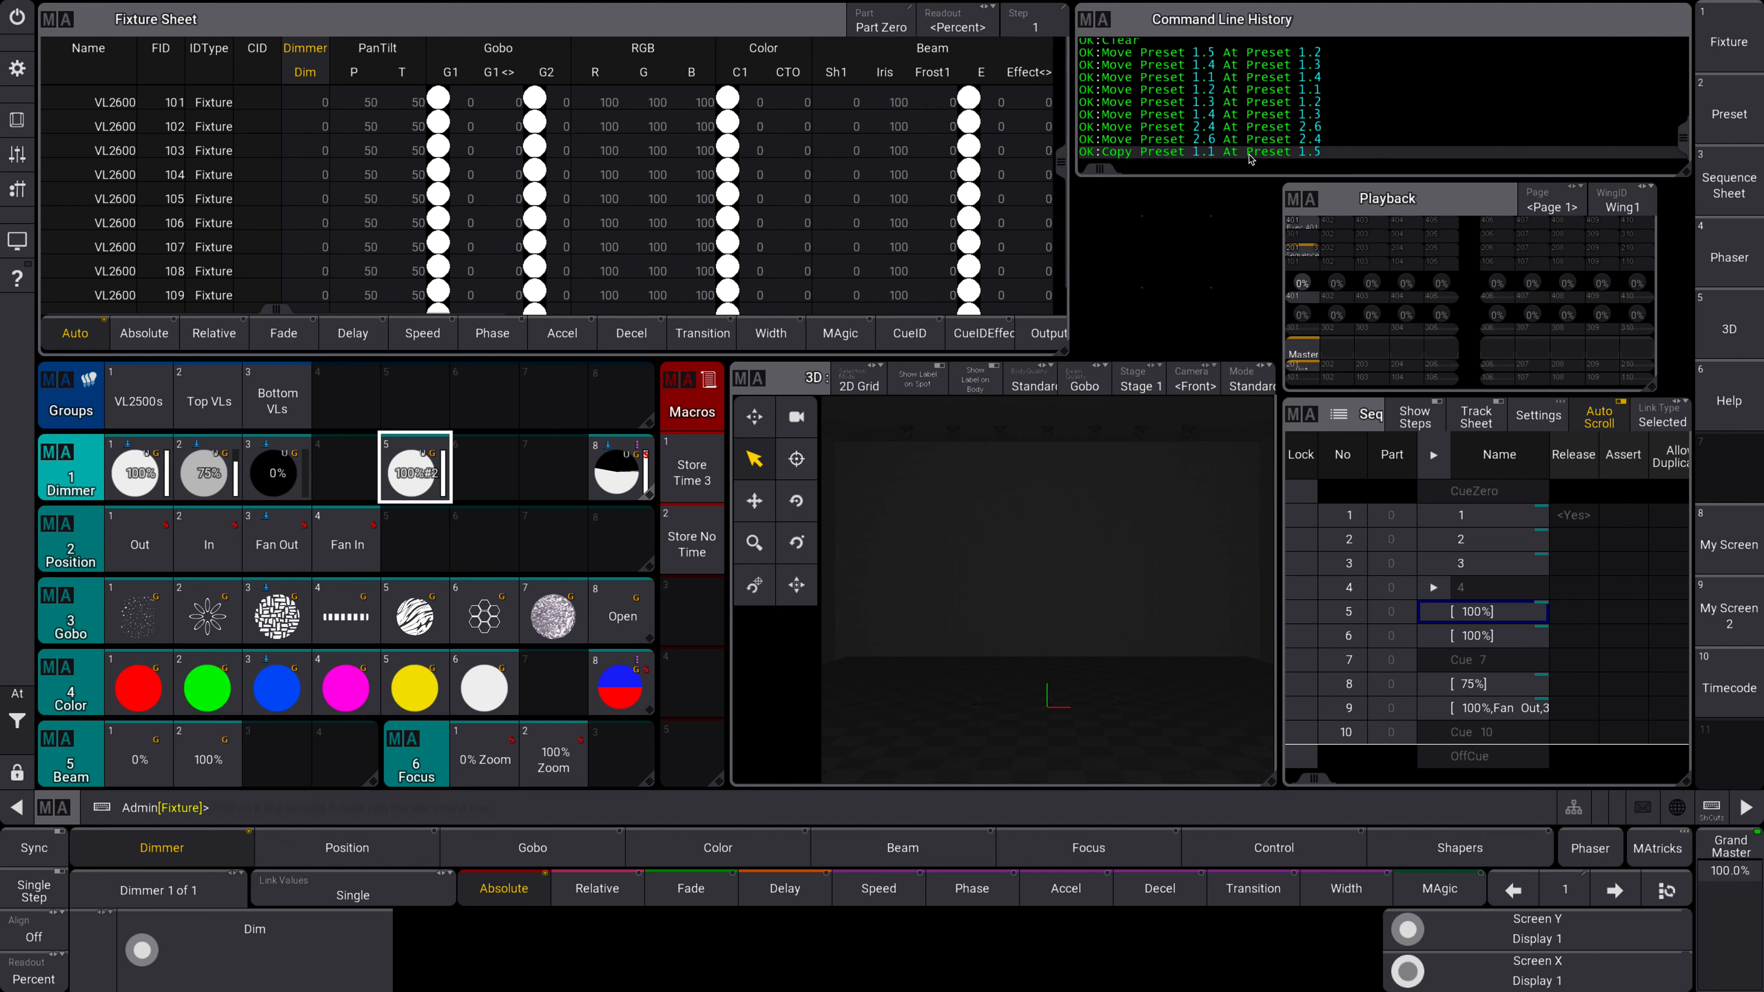
{"action": "mouse_move", "coordinate": [373, 213]}
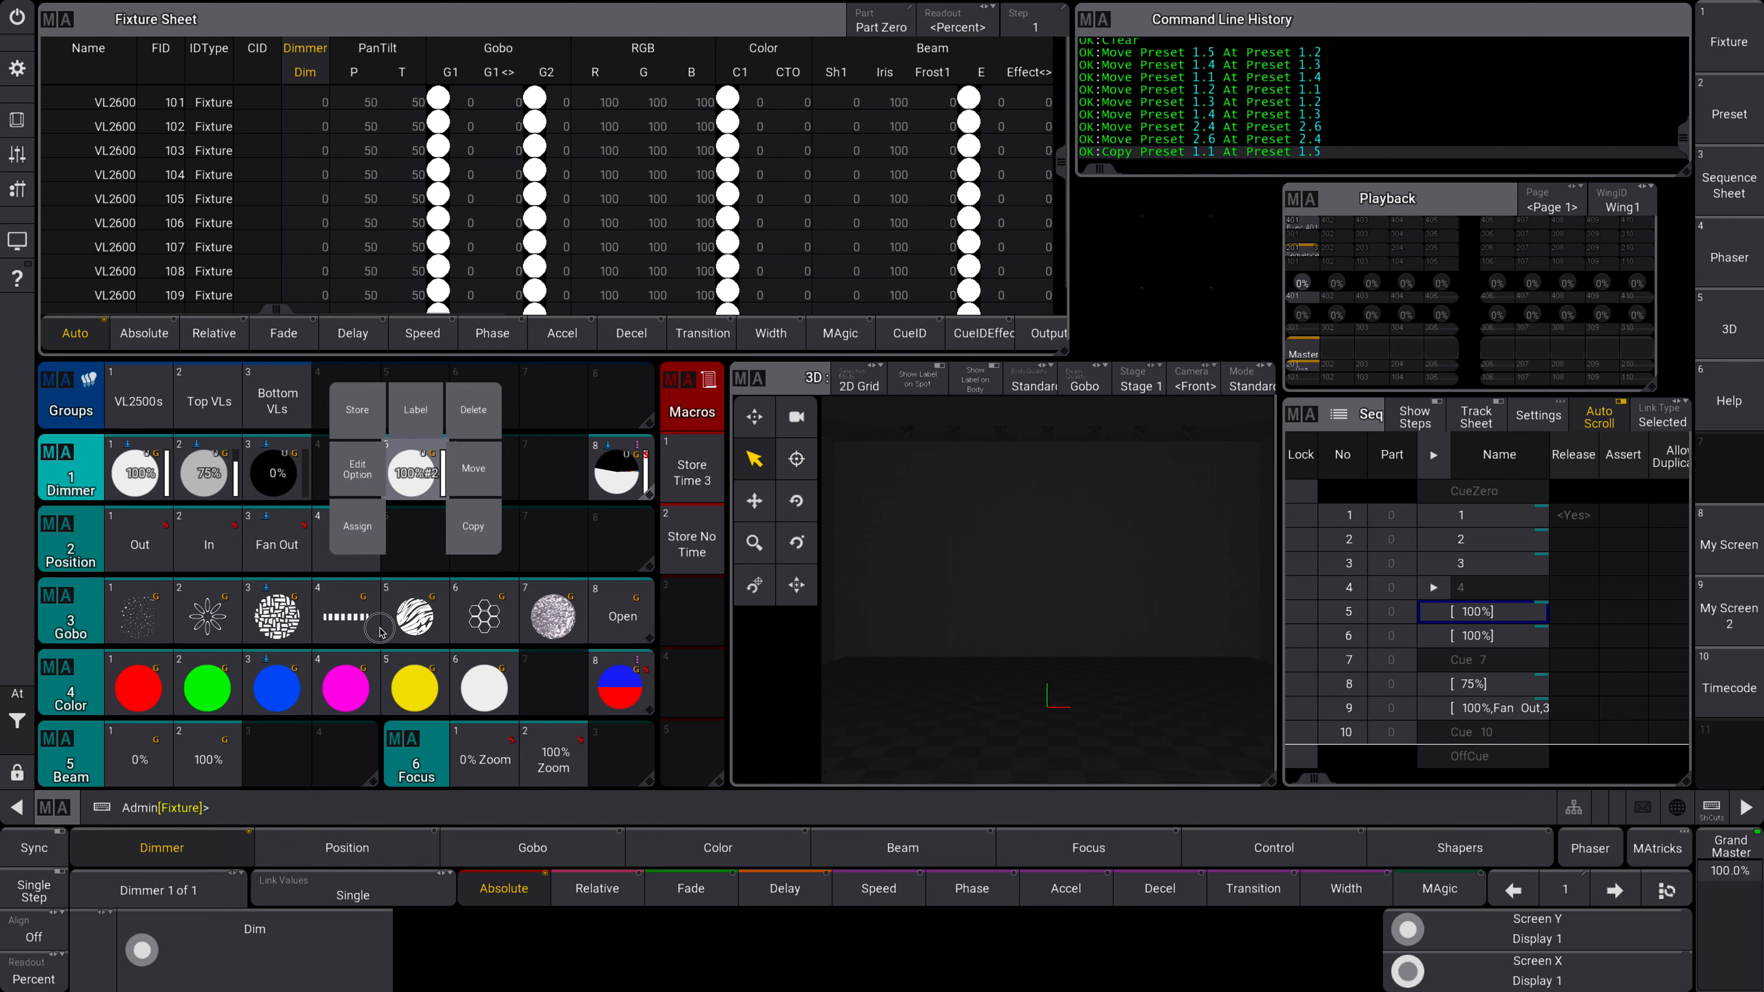
{"action": "mouse_move", "coordinate": [413, 556]}
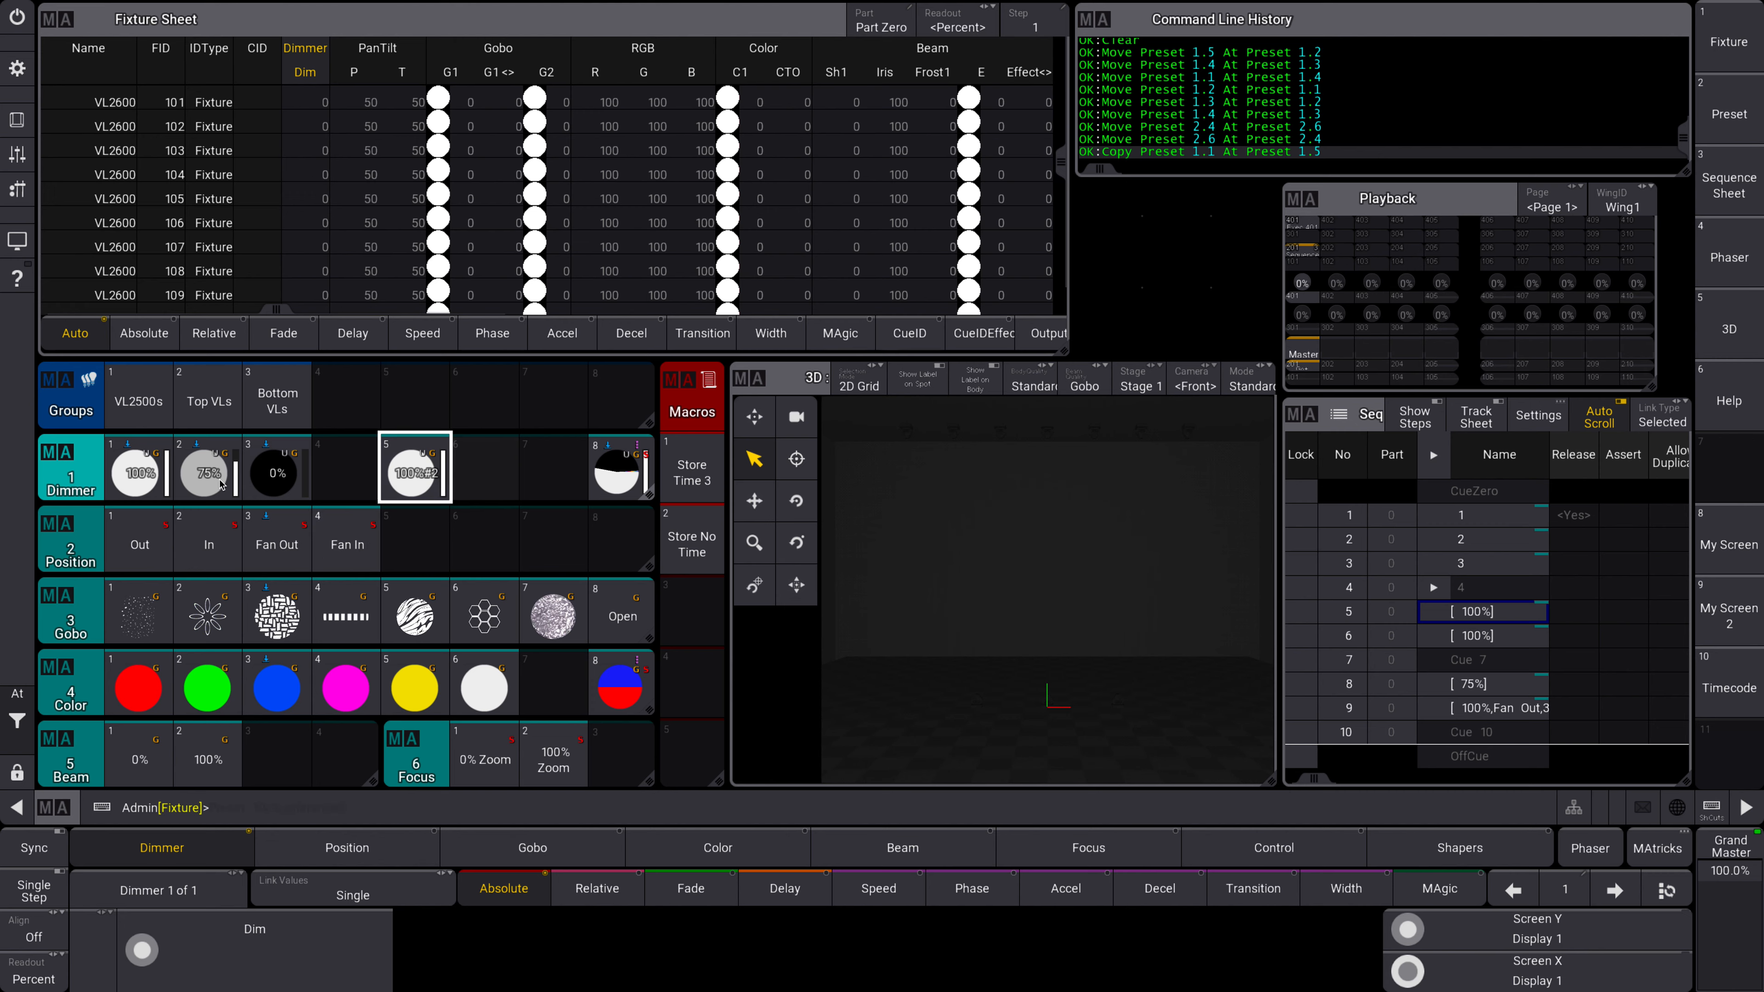
- Delete the Preset 1.5 copy and create Fan In#2 and Fan In#3 in position slots 6 and 7
{"action": "left_click", "coordinate": [415, 480]}
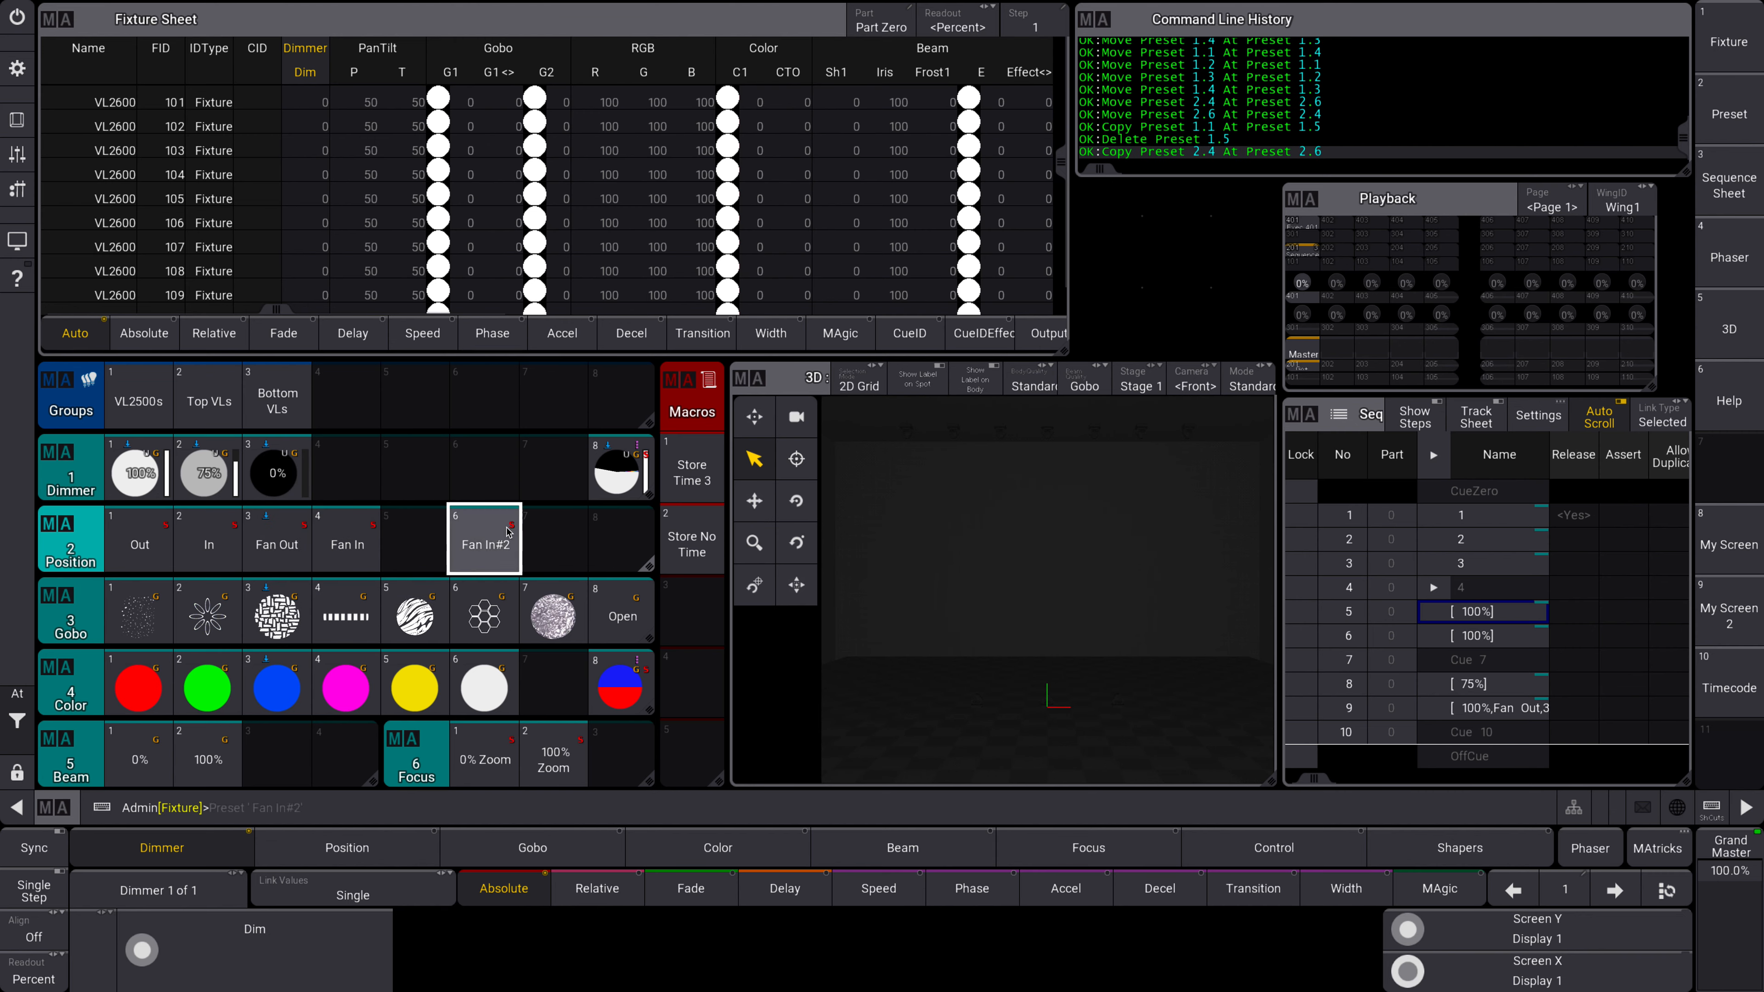
{"action": "left_click", "coordinate": [553, 538]}
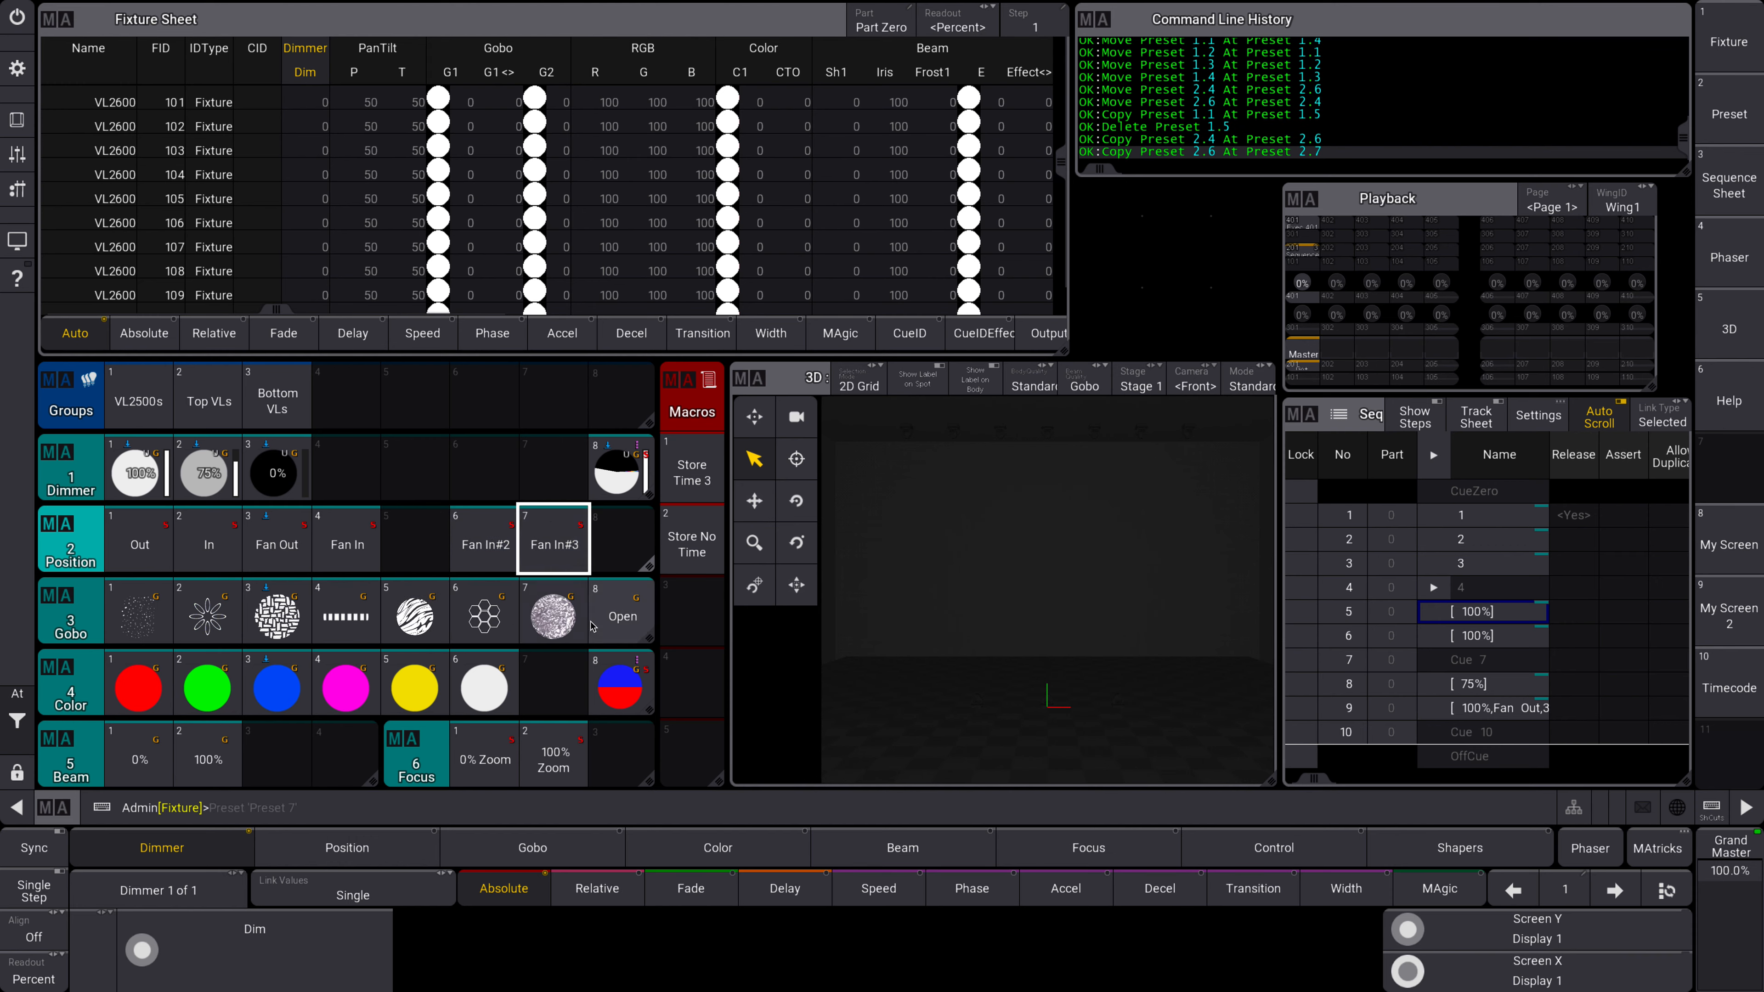
{"action": "left_click", "coordinate": [553, 539]}
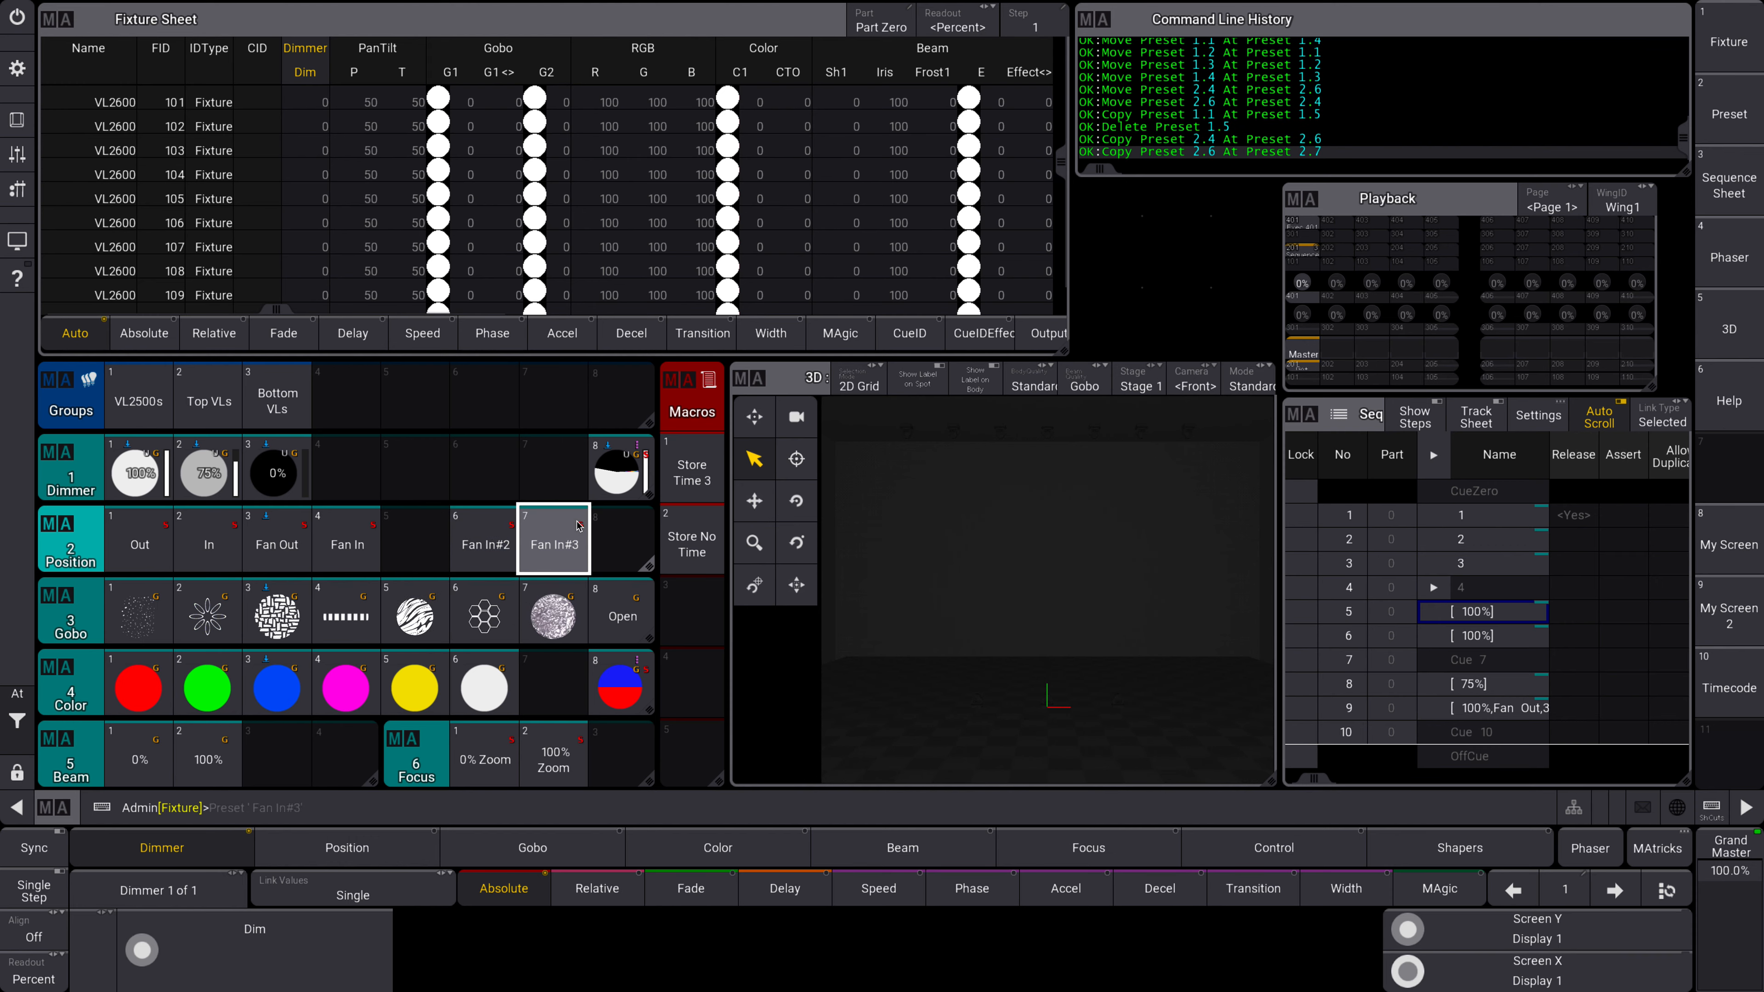
- Bring up the pool actions for the Fan Out position preset
{"action": "left_click", "coordinate": [277, 540]}
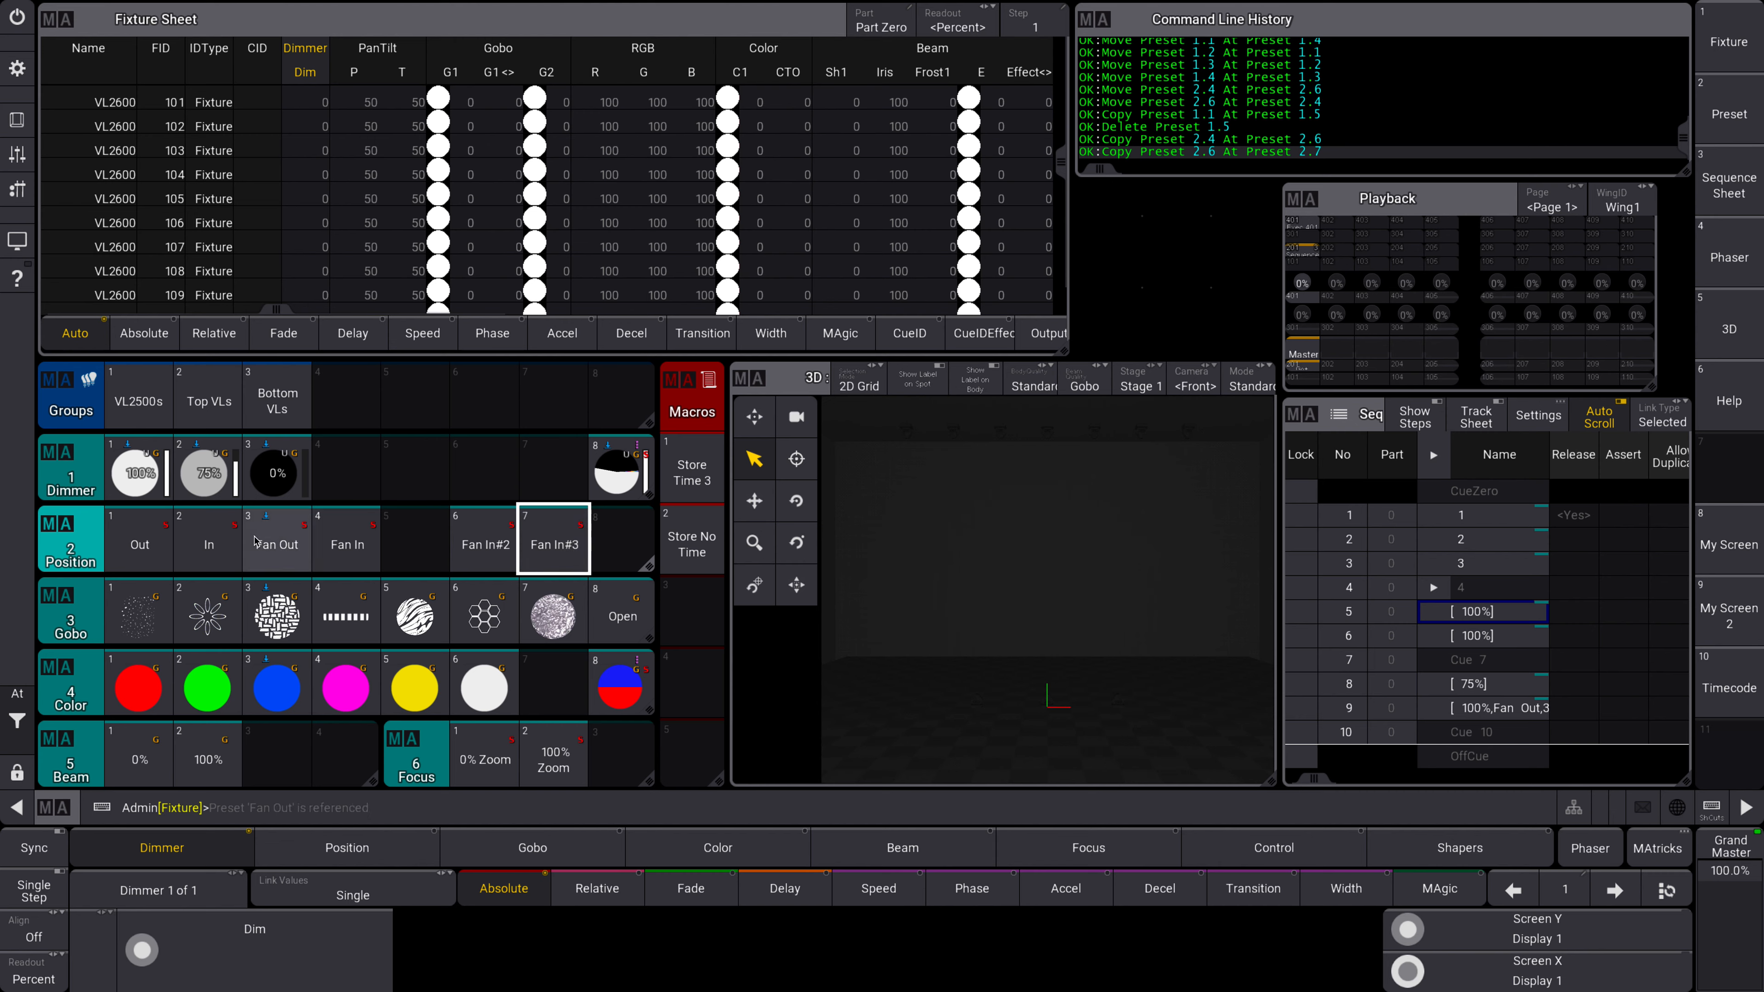
{"action": "right_click", "coordinate": [277, 543]}
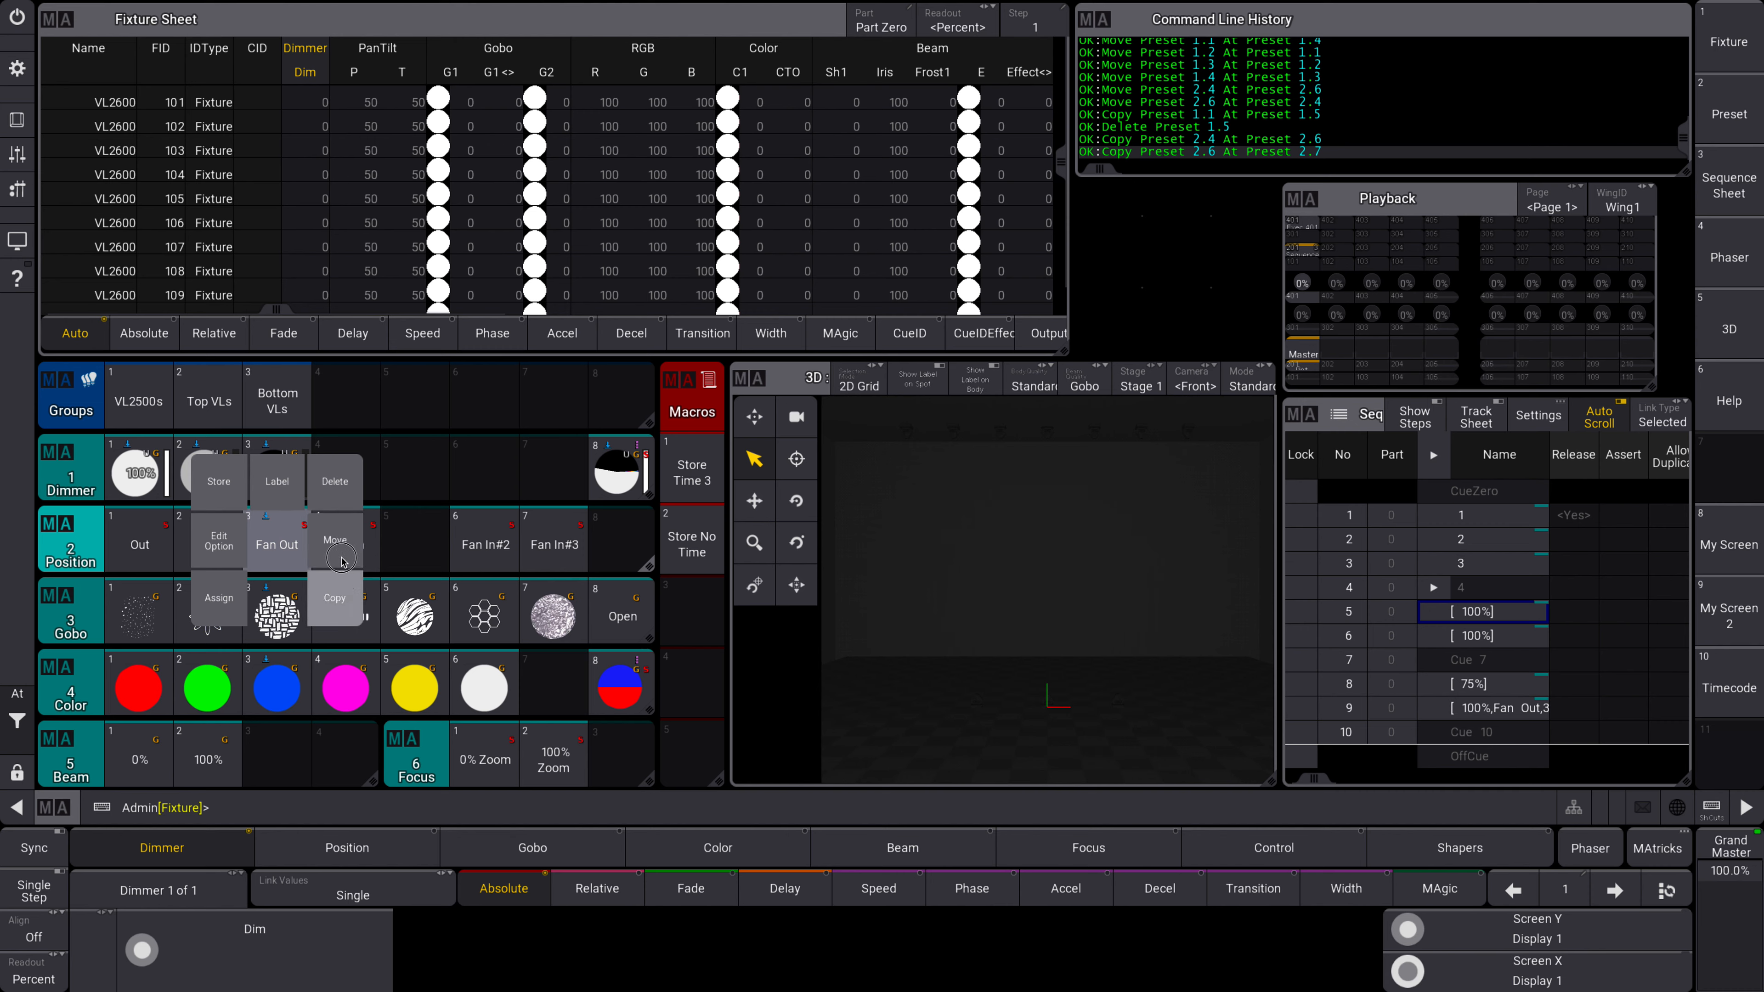
{"action": "mouse_move", "coordinate": [338, 597]}
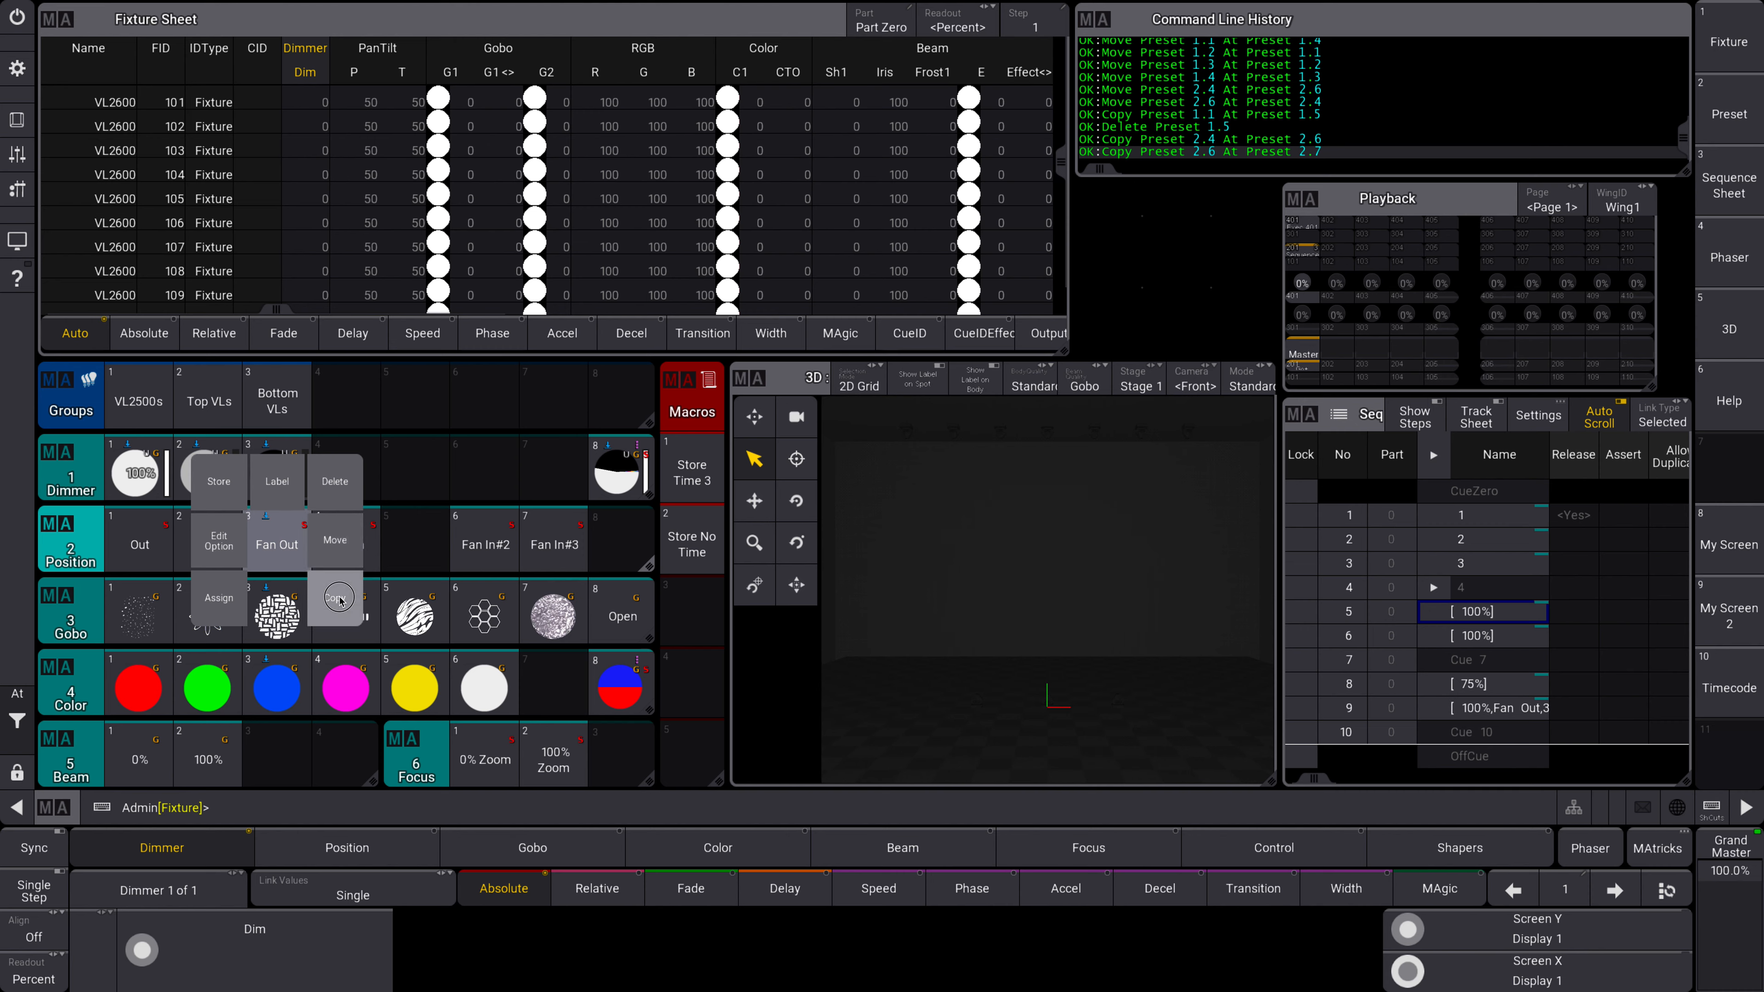